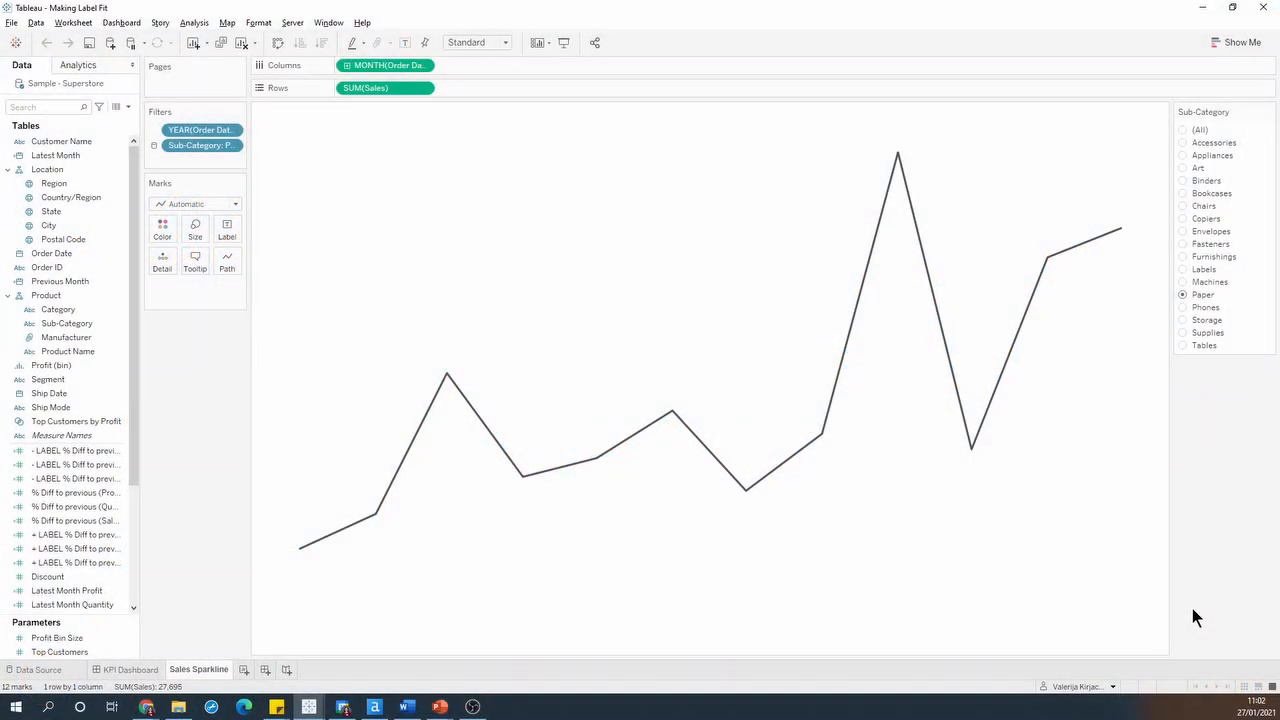
mouse_move(1095, 324)
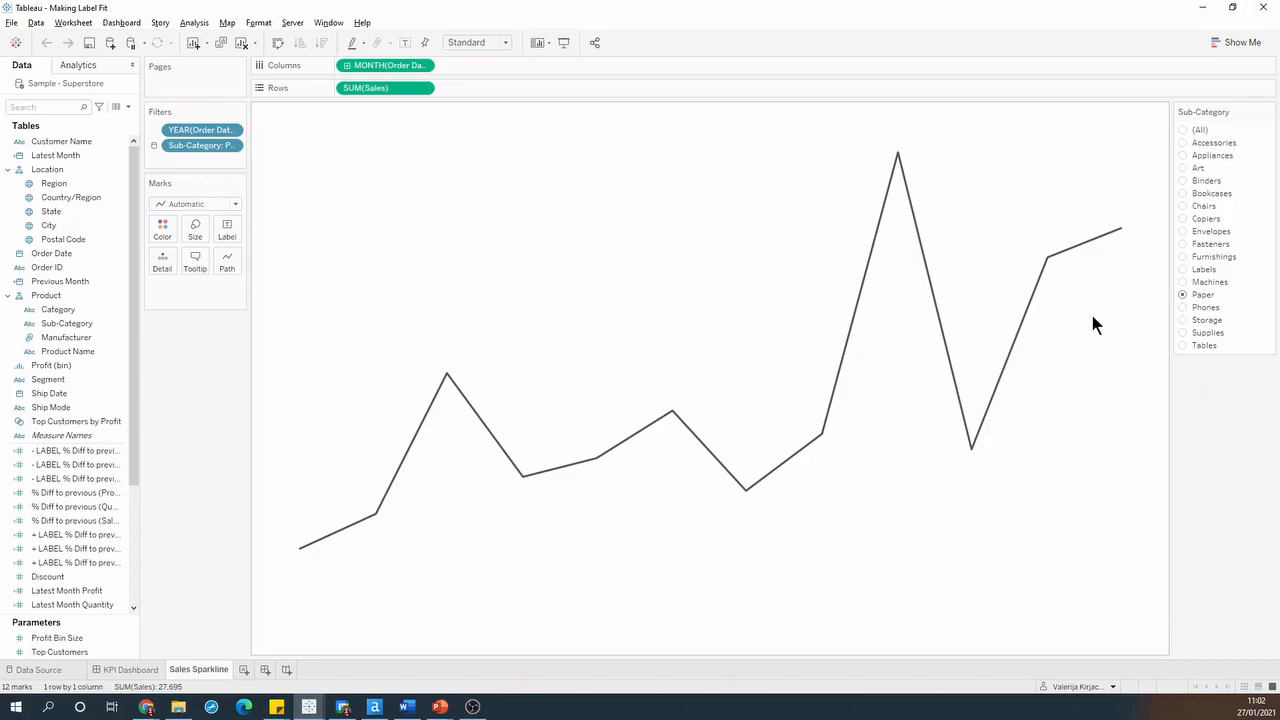
mouse_move(1110, 319)
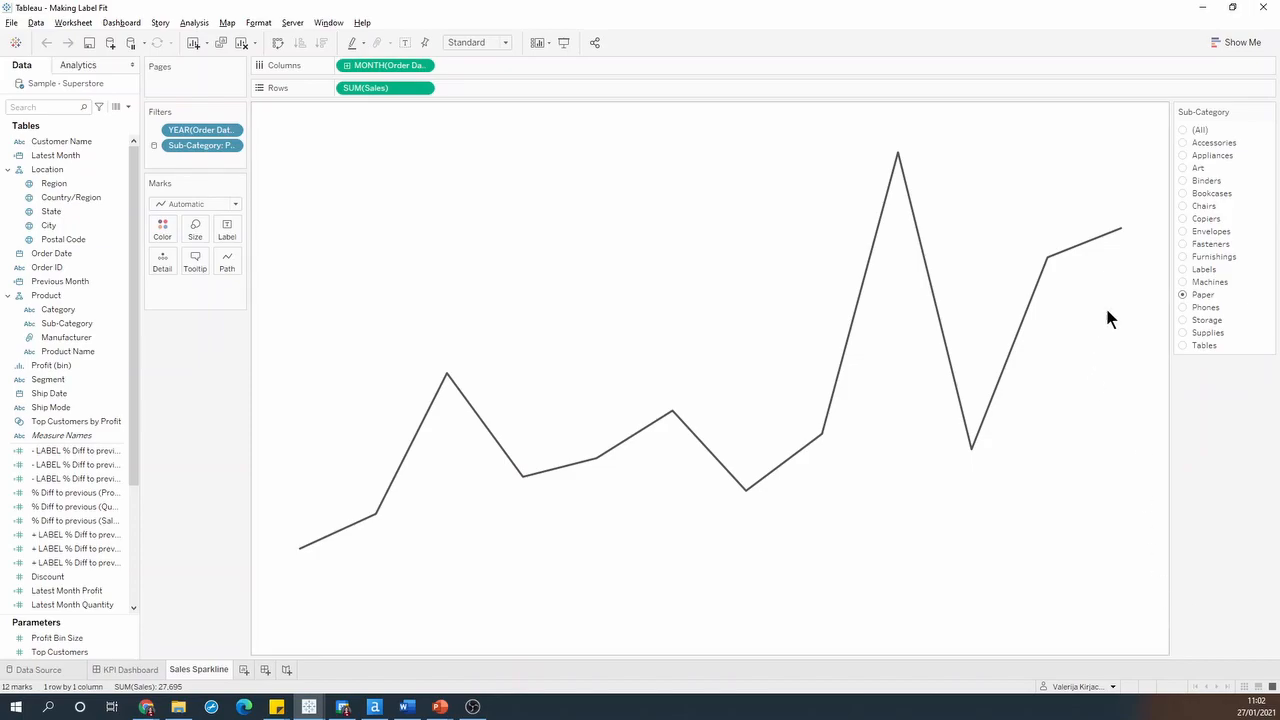
mouse_move(1130, 258)
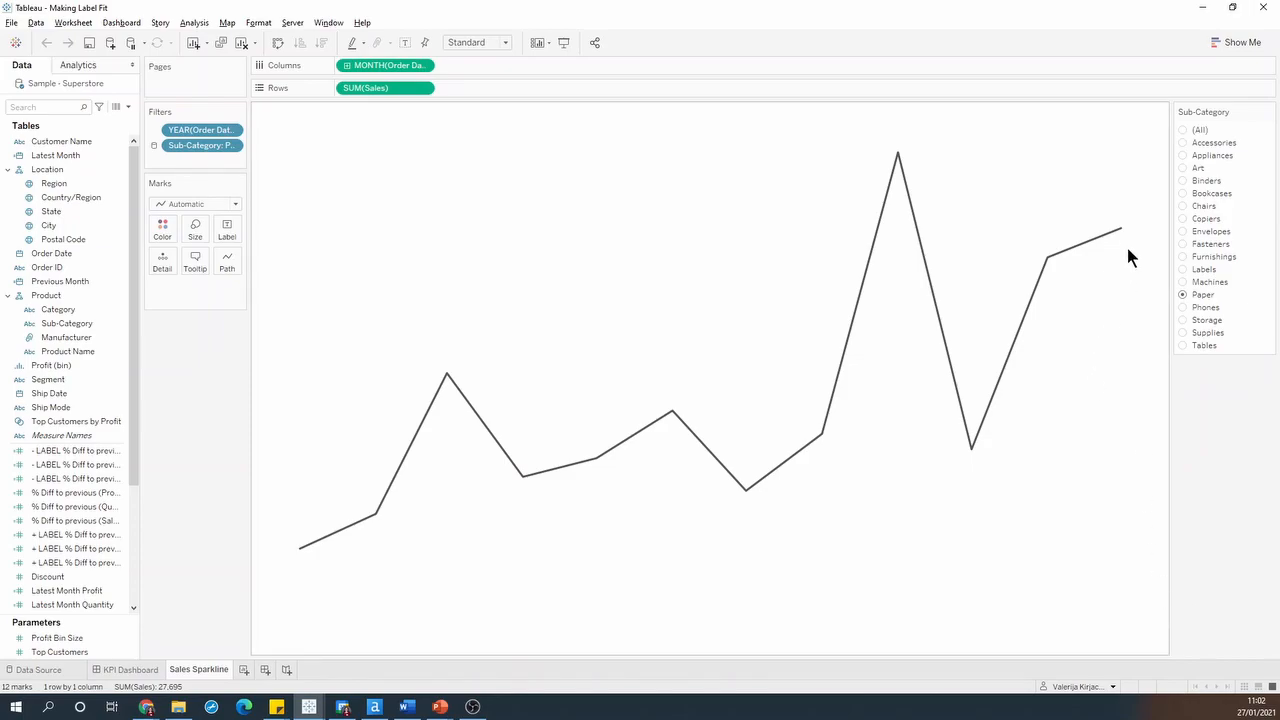
Label only the most recent sales point ($3,891), allowing overlap, aligned middle right
left_click(227, 228)
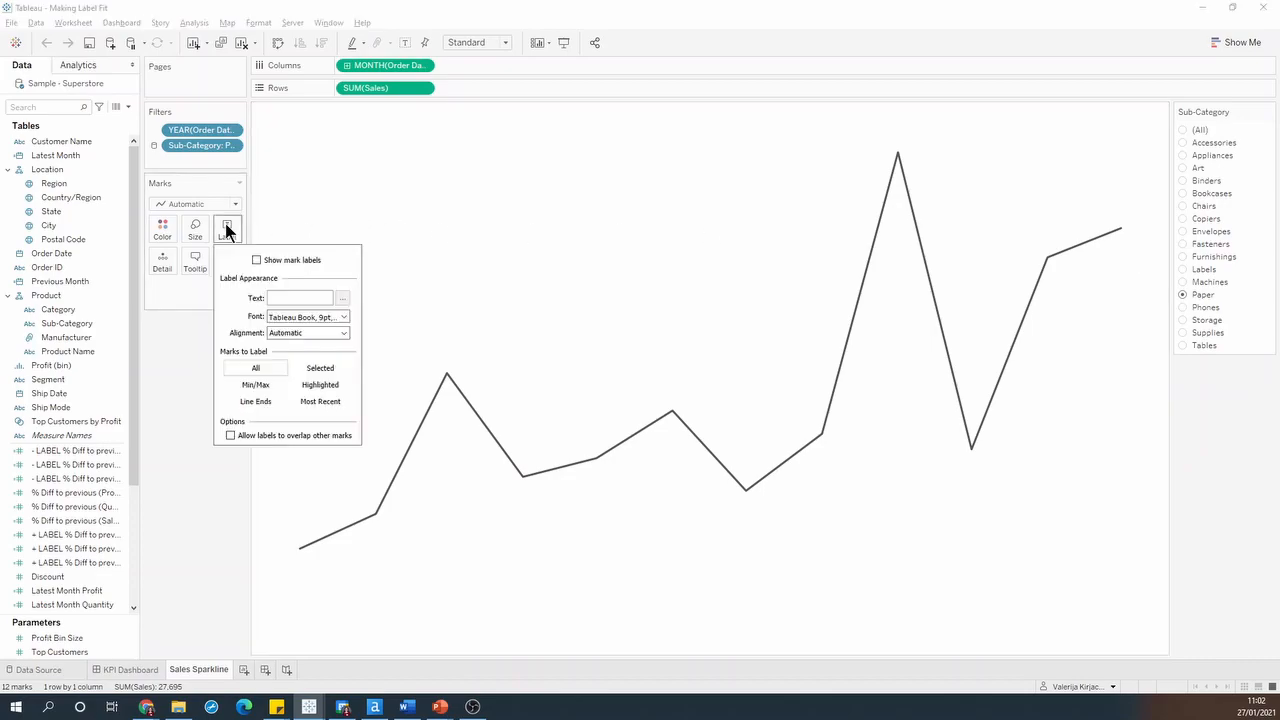
left_click(257, 260)
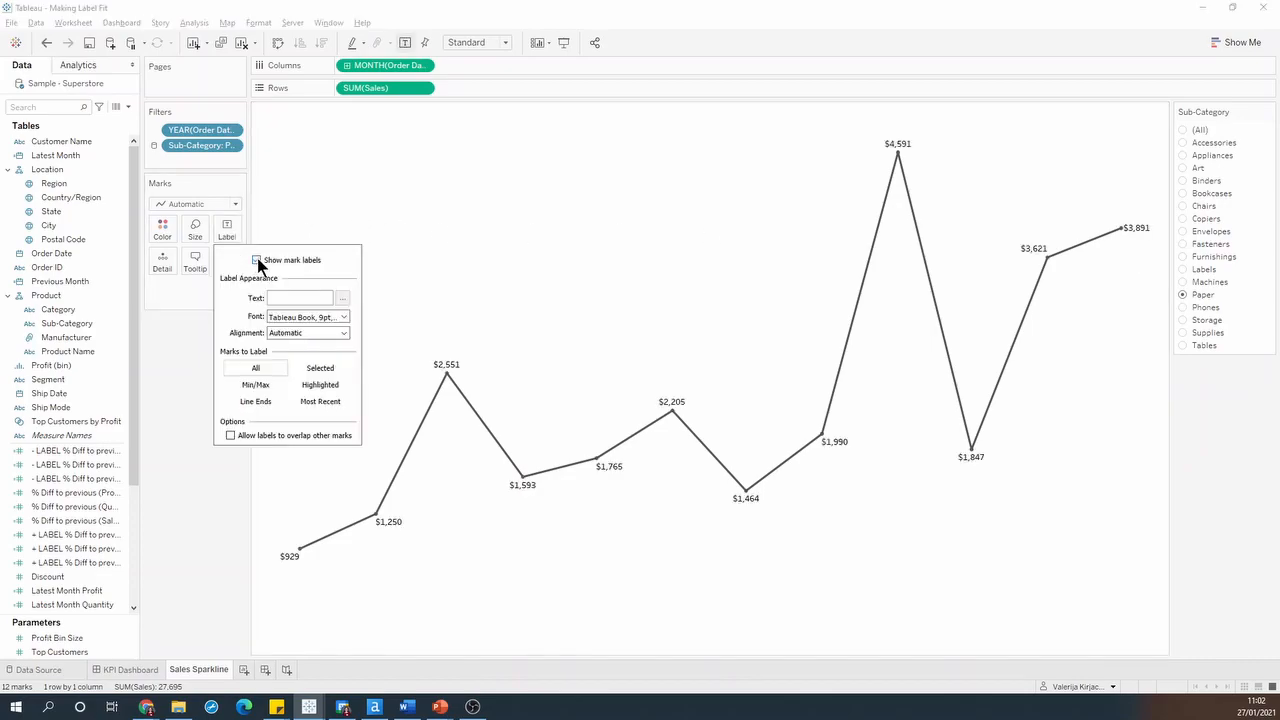
left_click(257, 260)
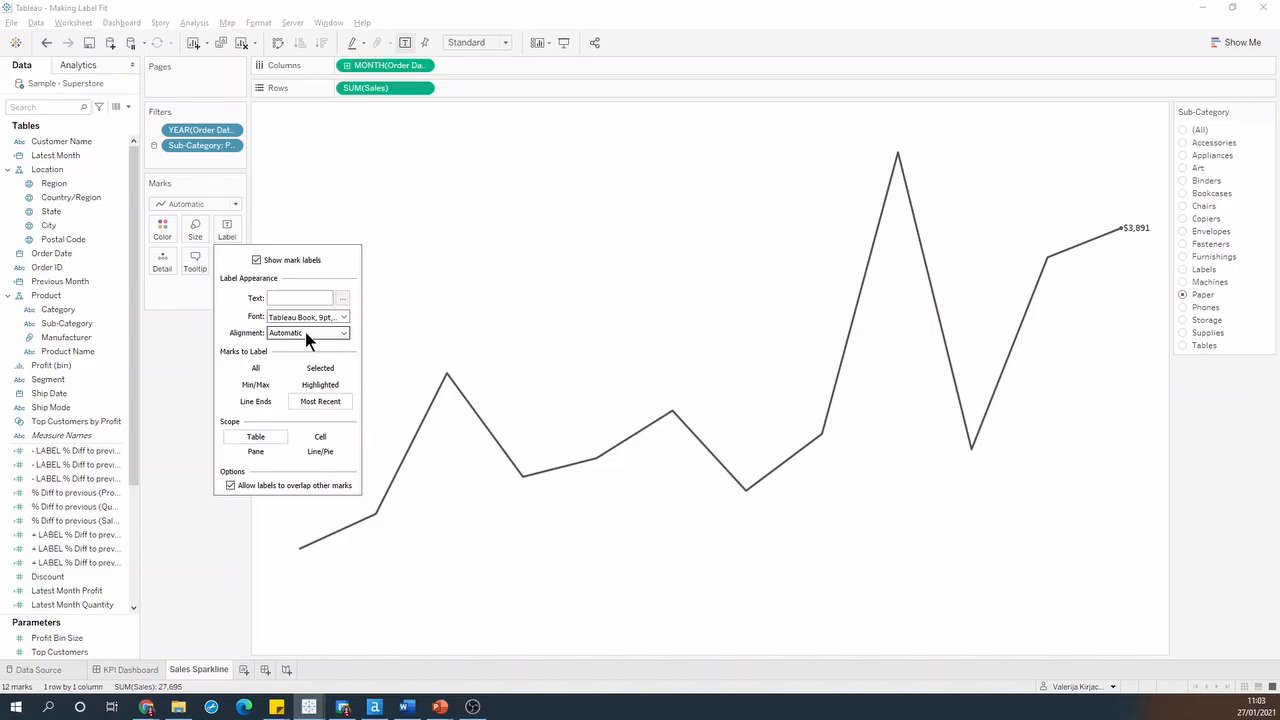
left_click(345, 332)
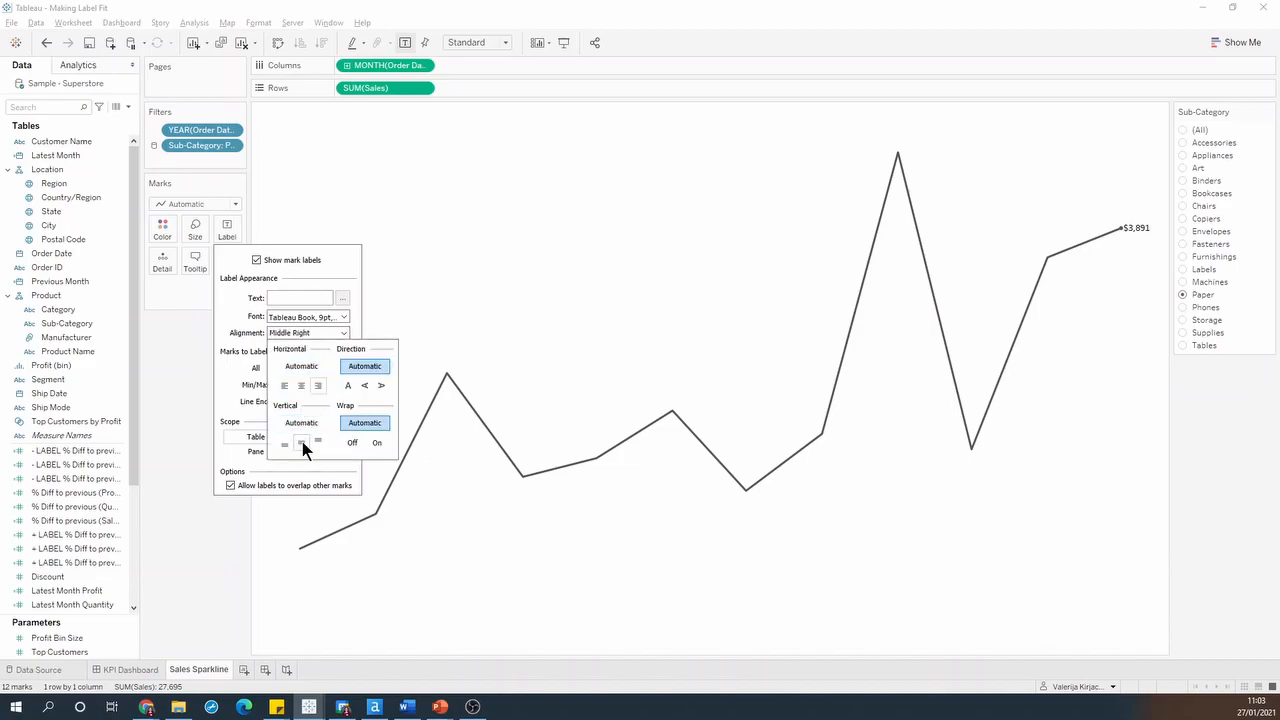
left_click(435, 513)
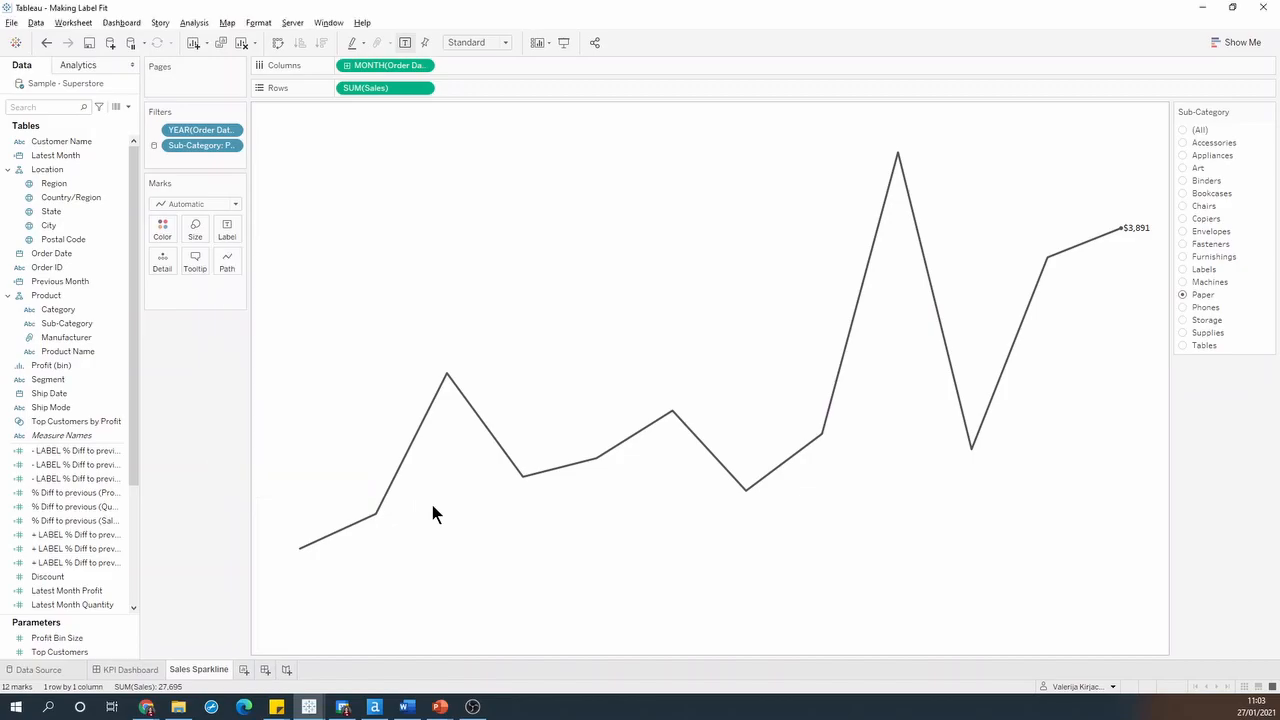
mouse_move(200, 640)
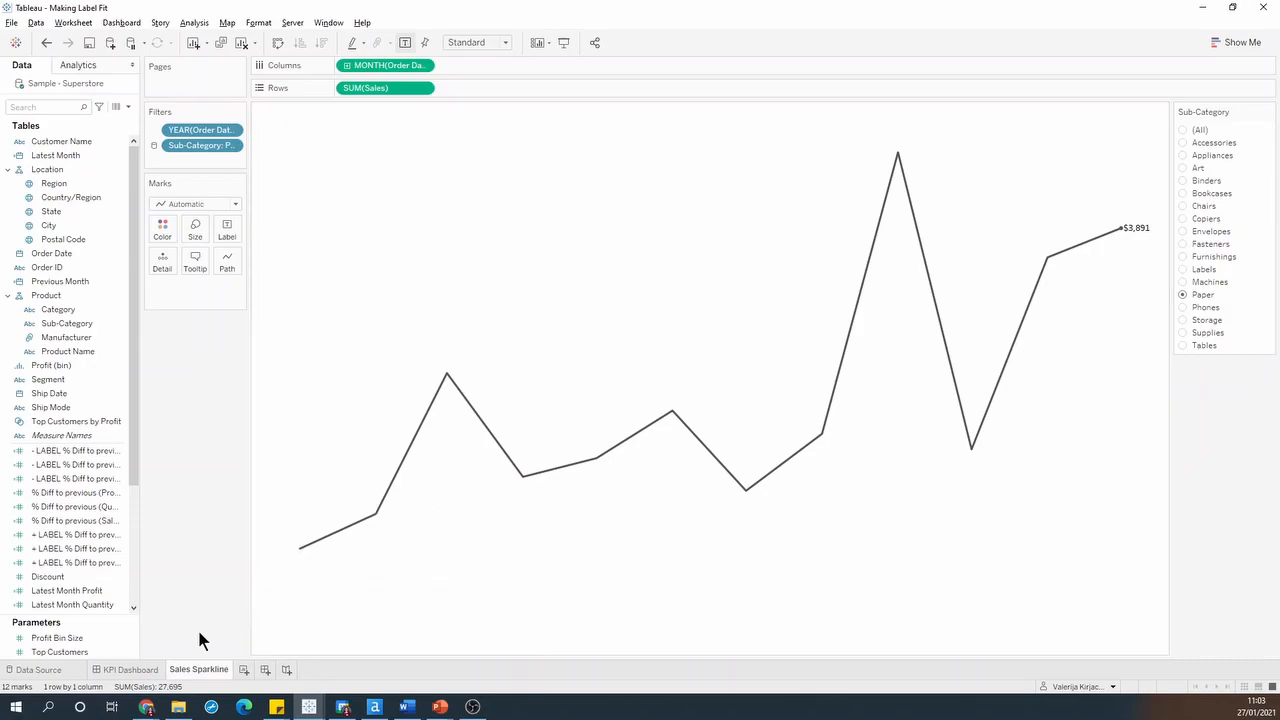
left_click(131, 669)
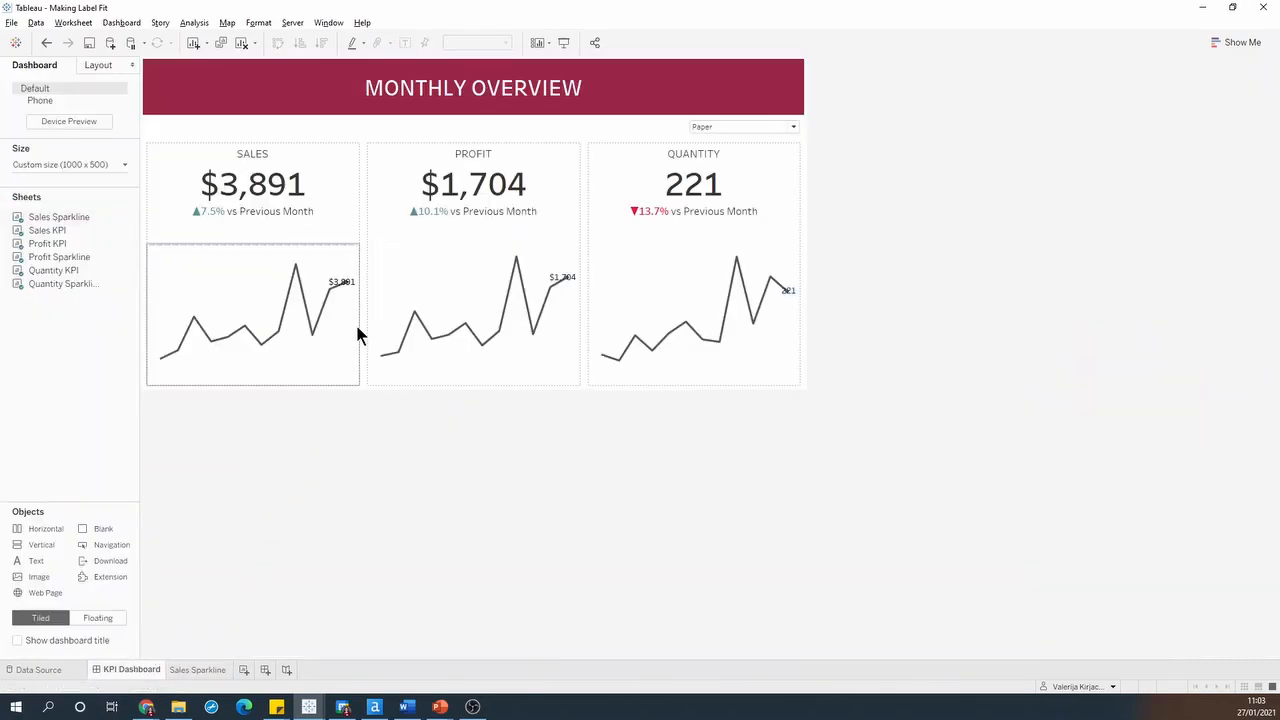
mouse_move(348, 310)
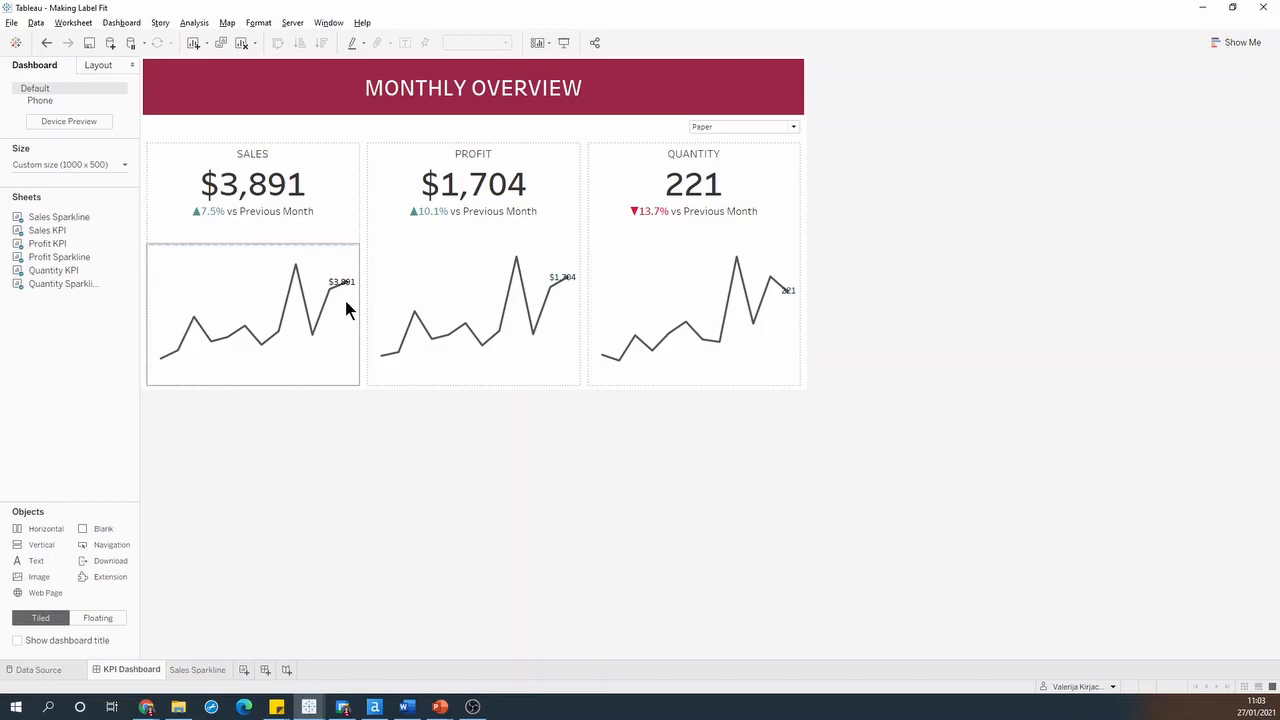
mouse_move(340, 263)
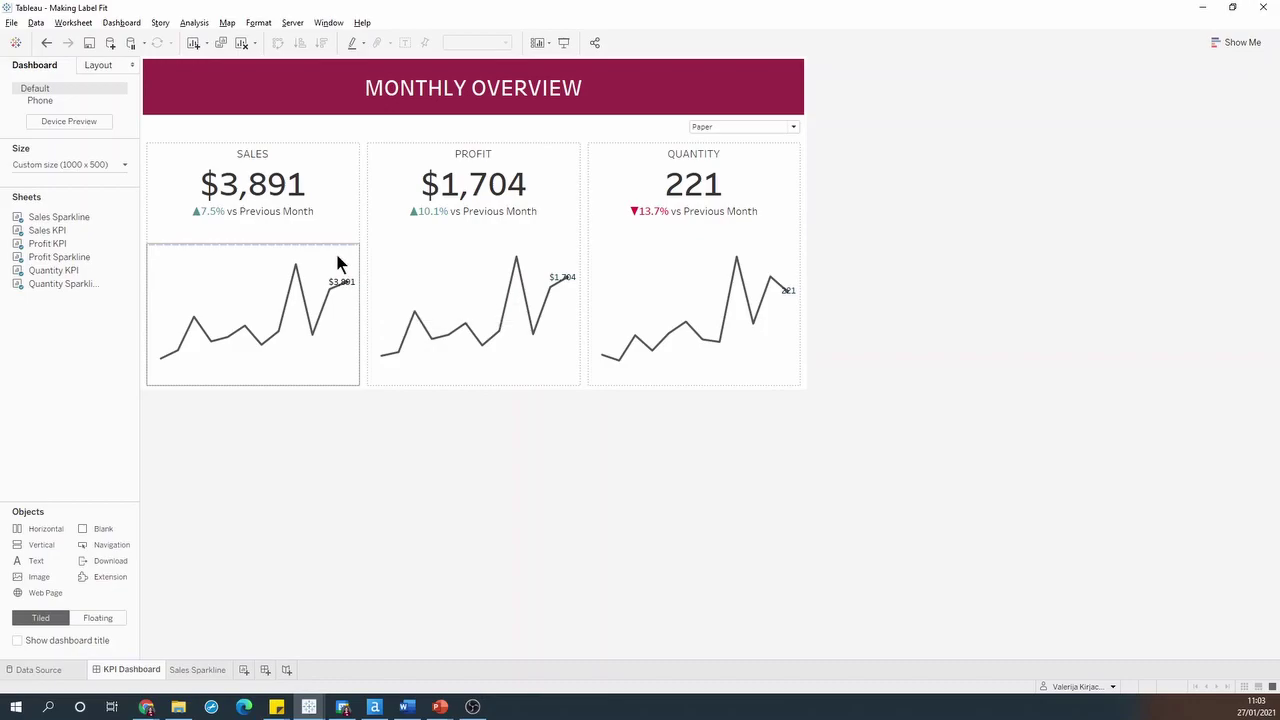
left_click(198, 669)
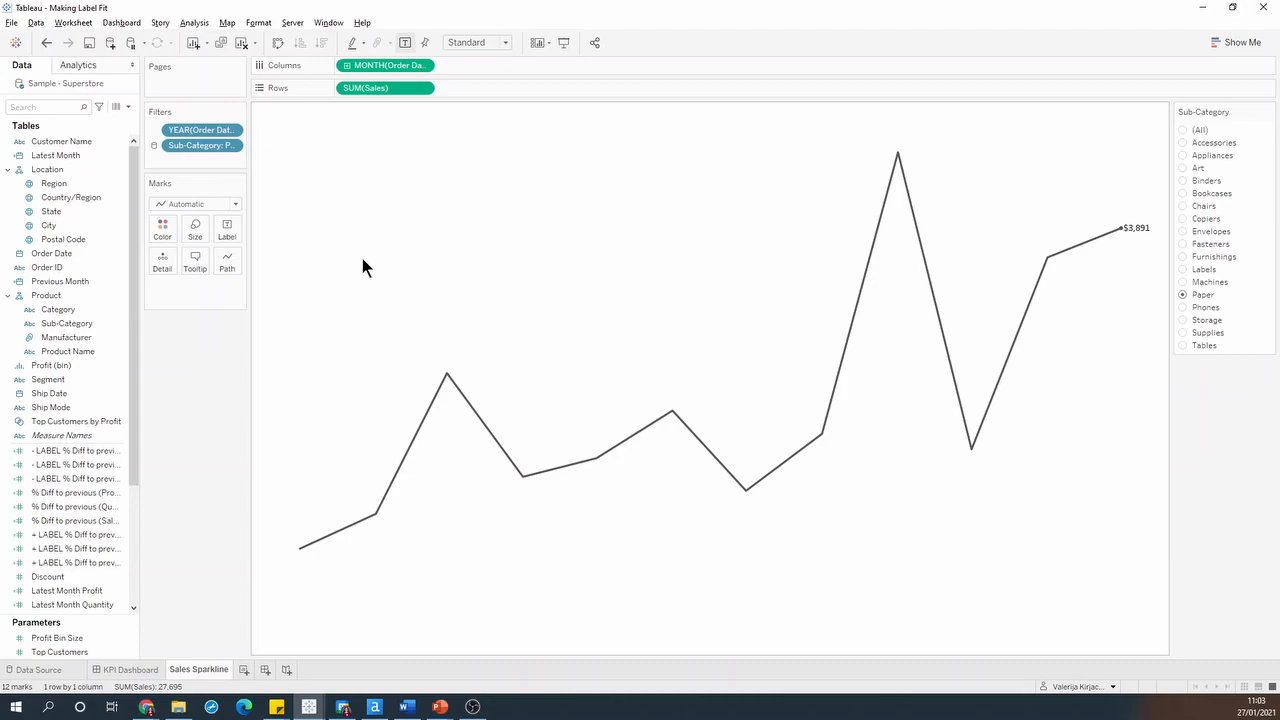
Show the MONTH(Order Date) header so January–December appear under the sales line
left_click(422, 65)
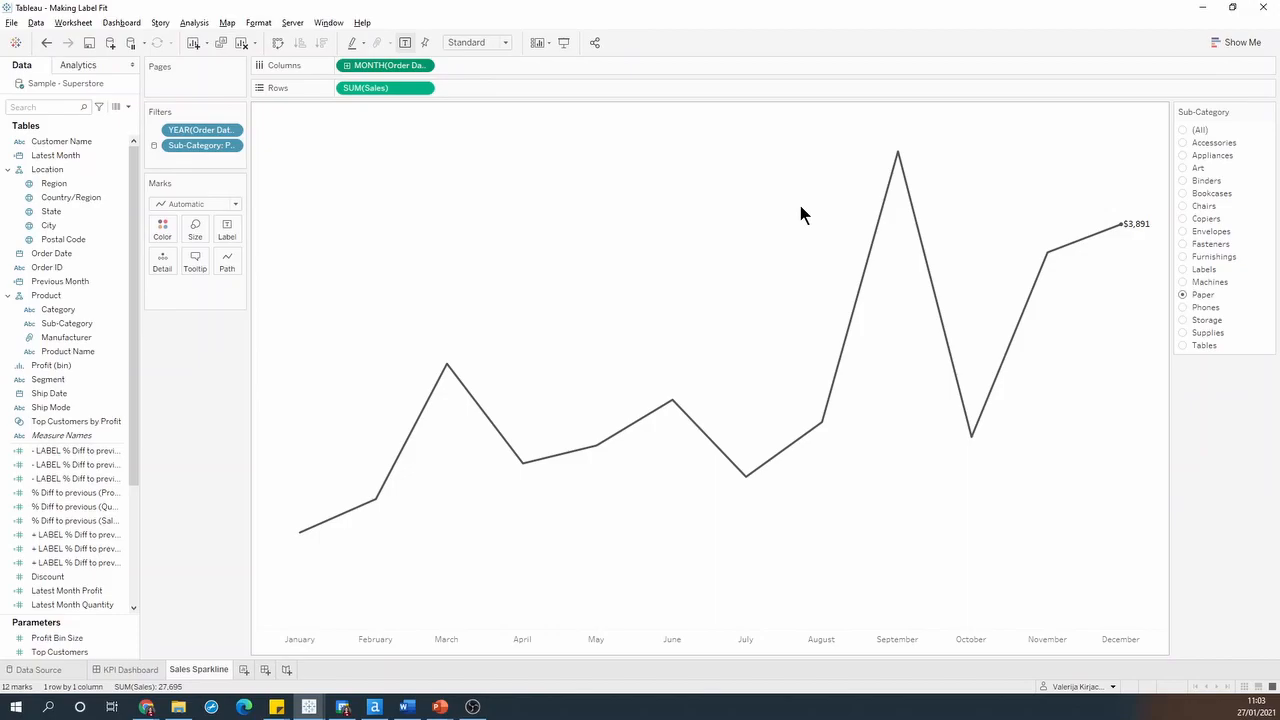
mouse_move(1158, 244)
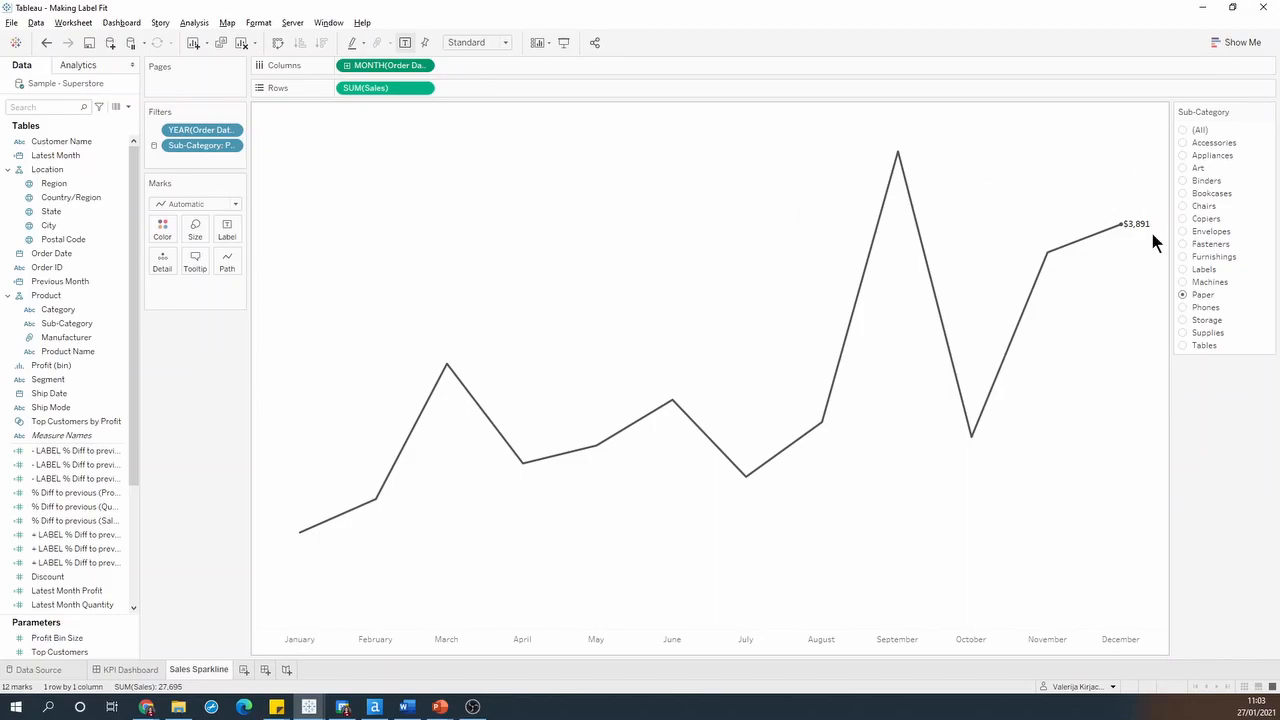
mouse_move(1162, 393)
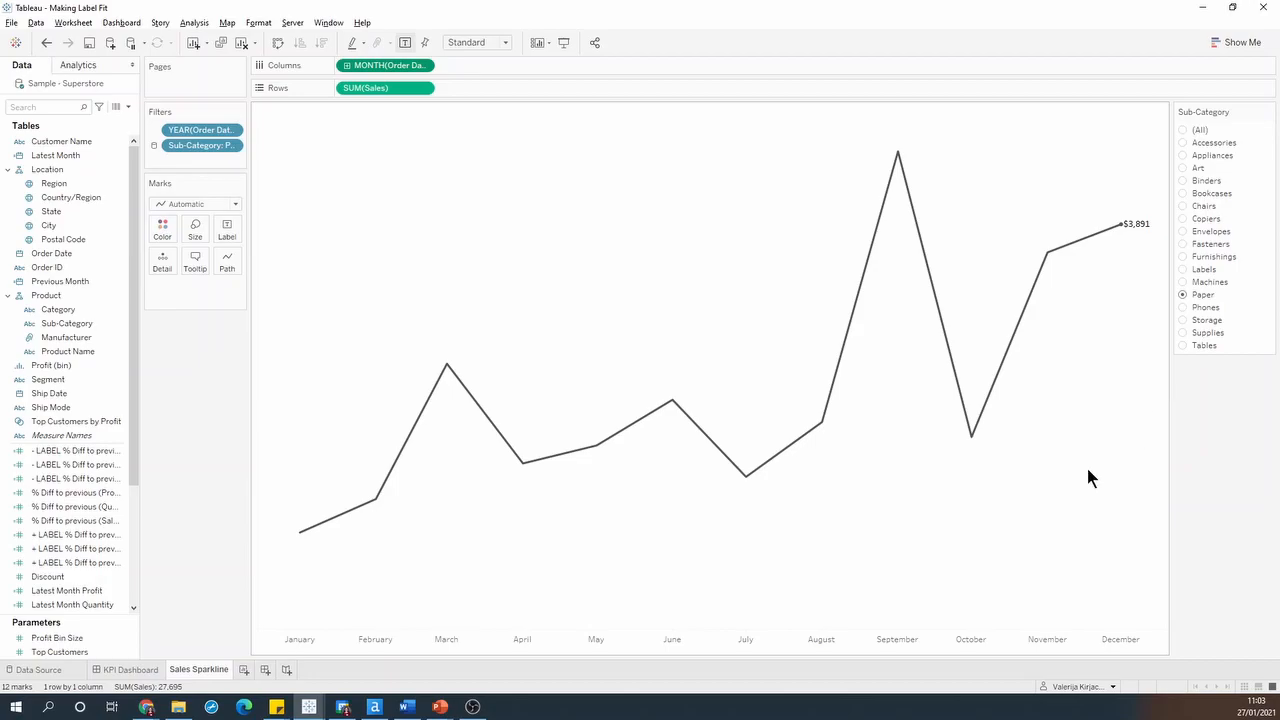
mouse_move(1135, 632)
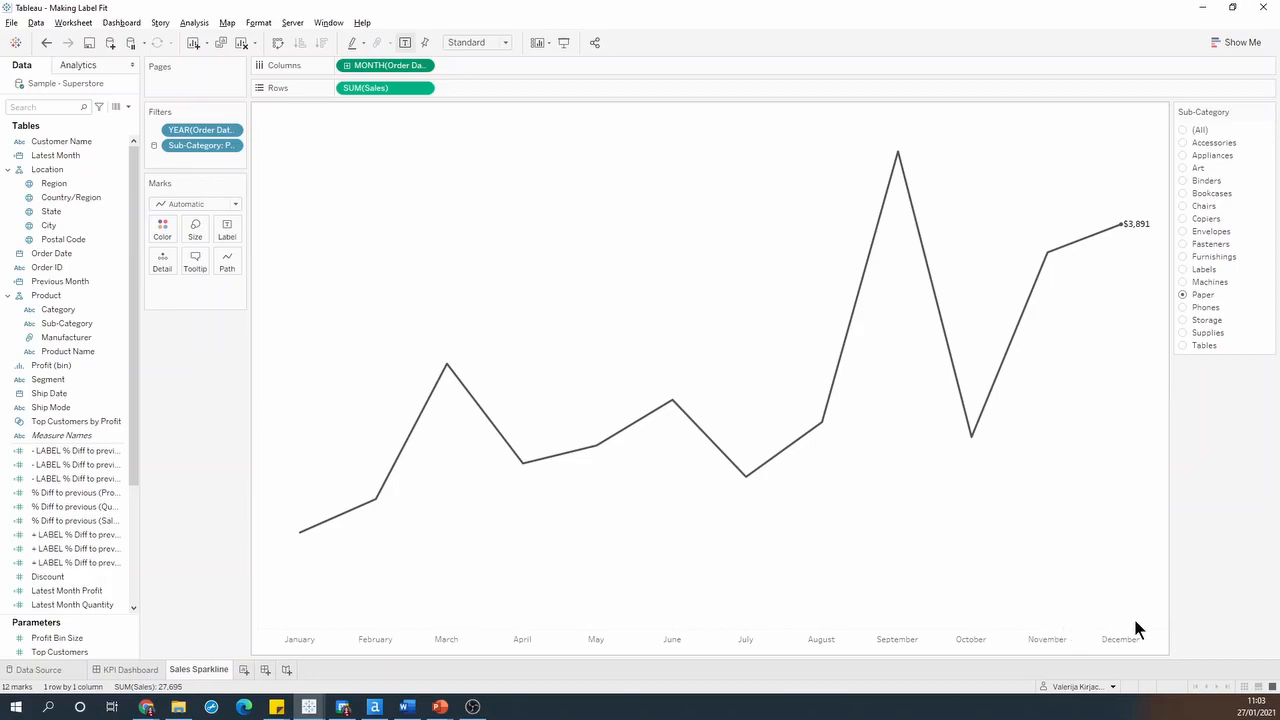
mouse_move(1118, 608)
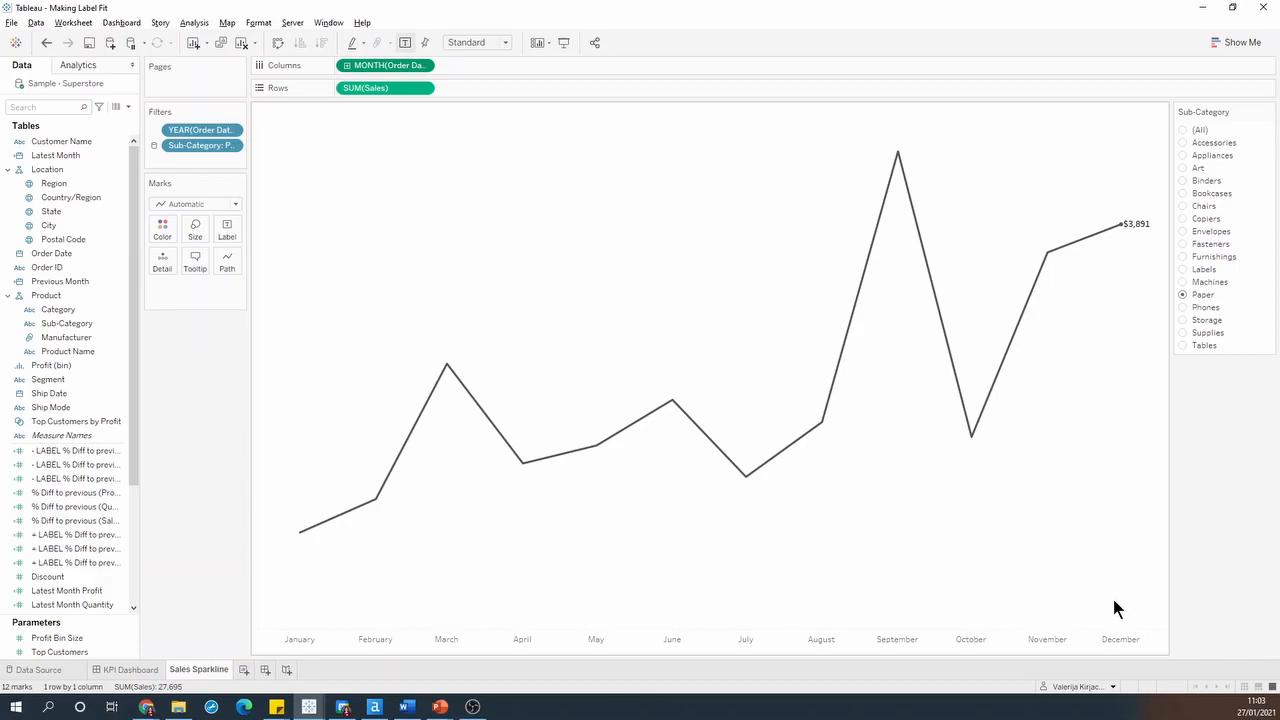
mouse_move(1142, 265)
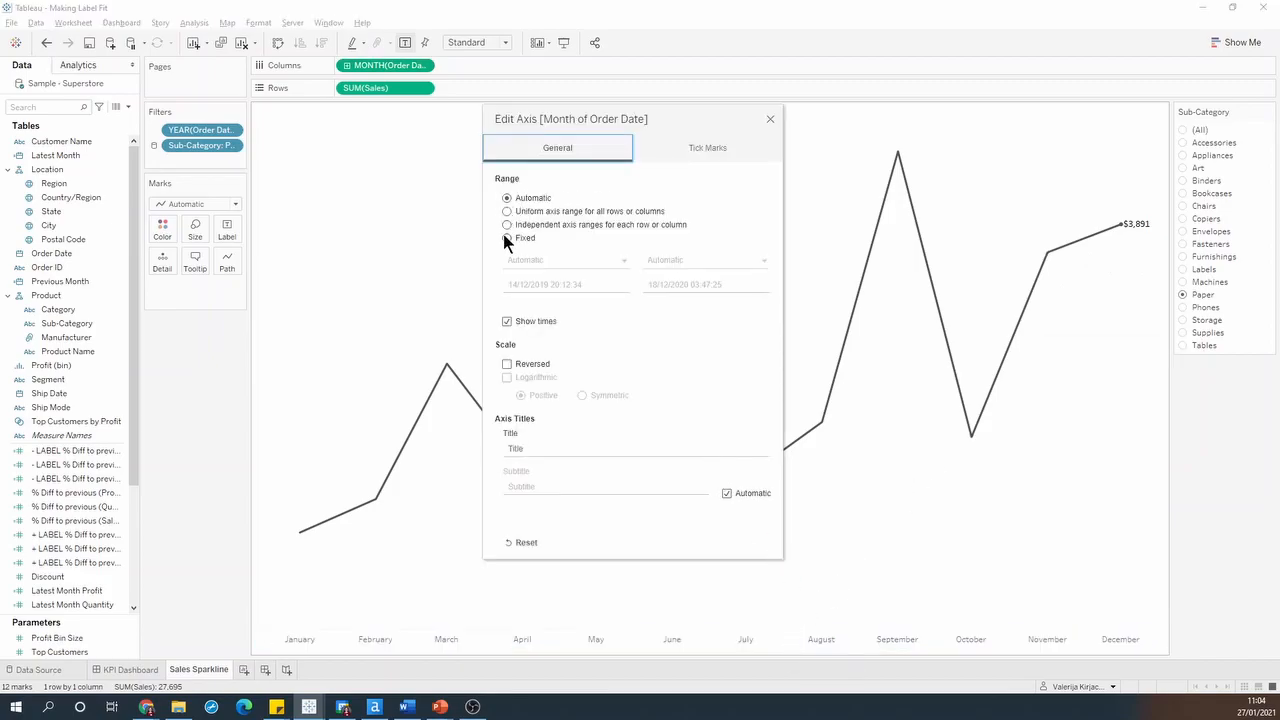
Try a fixed month-axis range, revert it to Automatic, and close Edit Axis
left_click(507, 238)
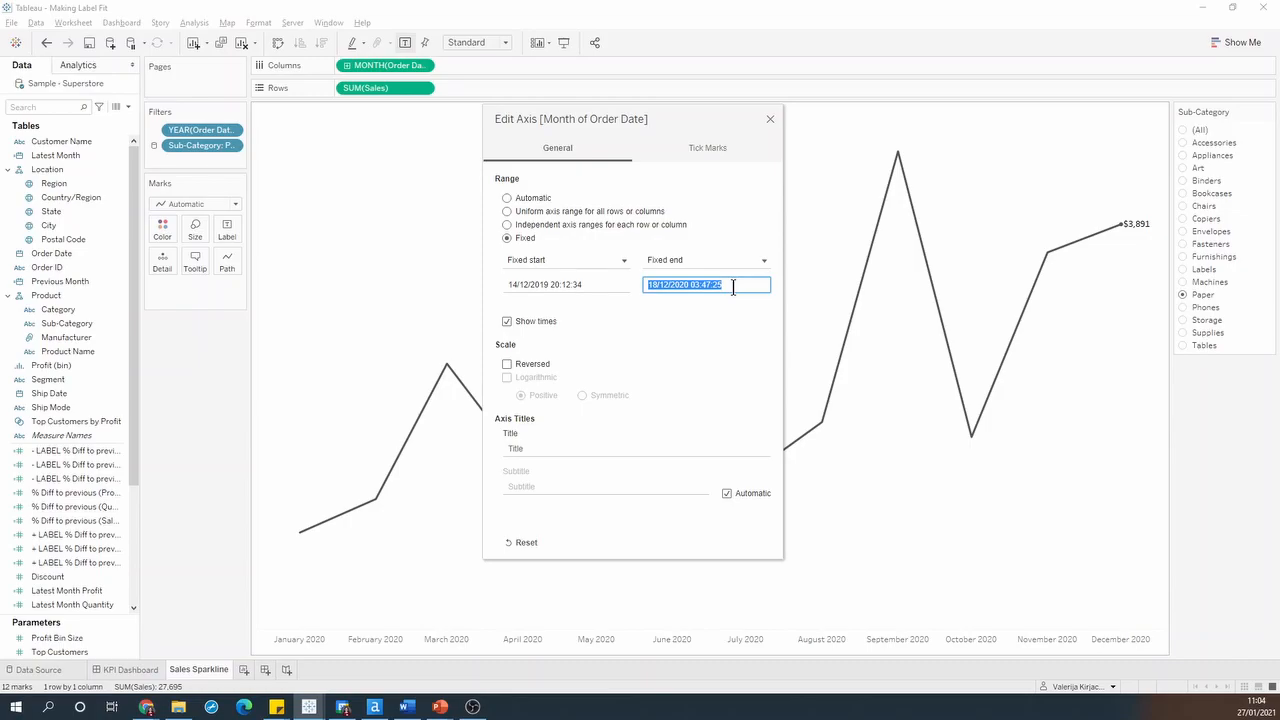
mouse_move(567, 218)
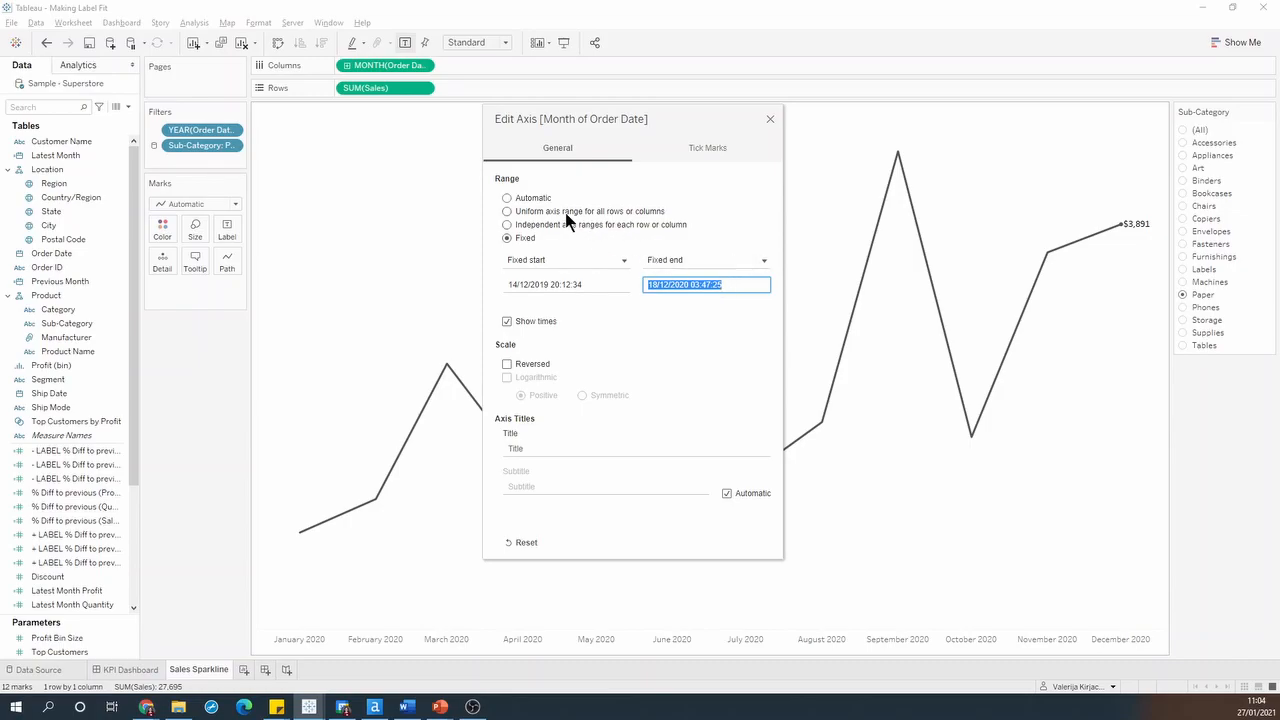
left_click(507, 197)
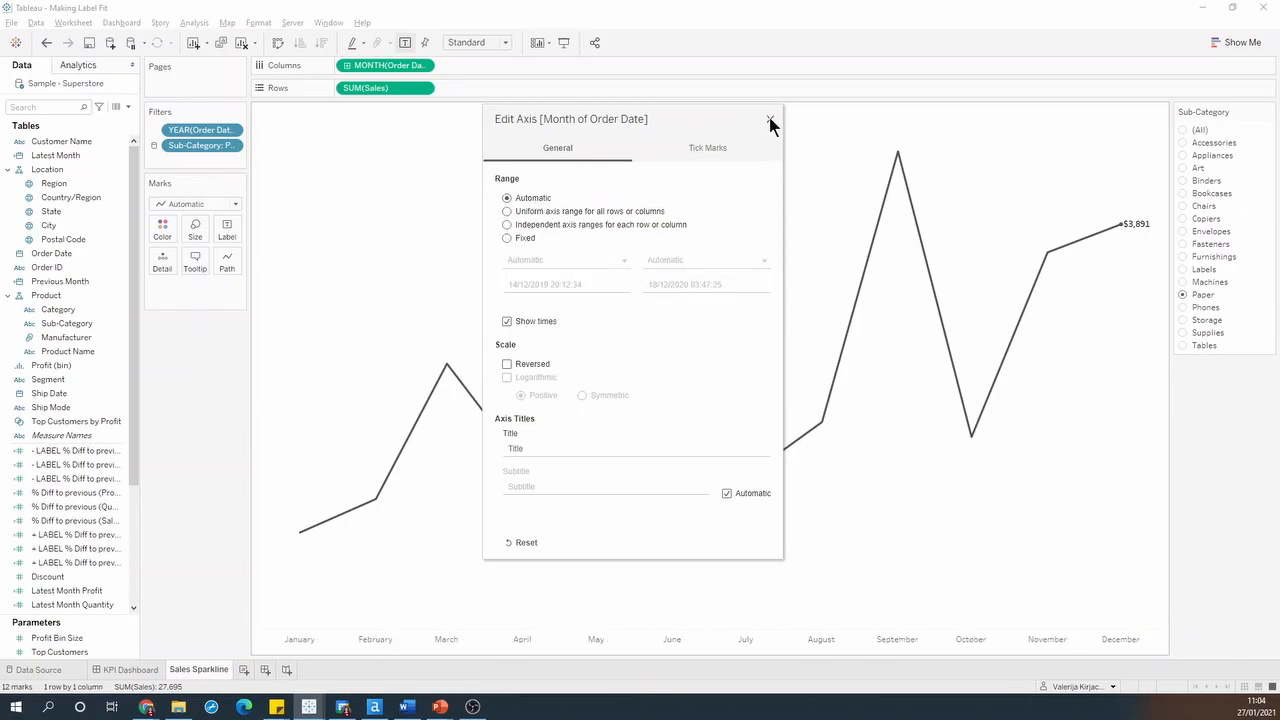
left_click(770, 119)
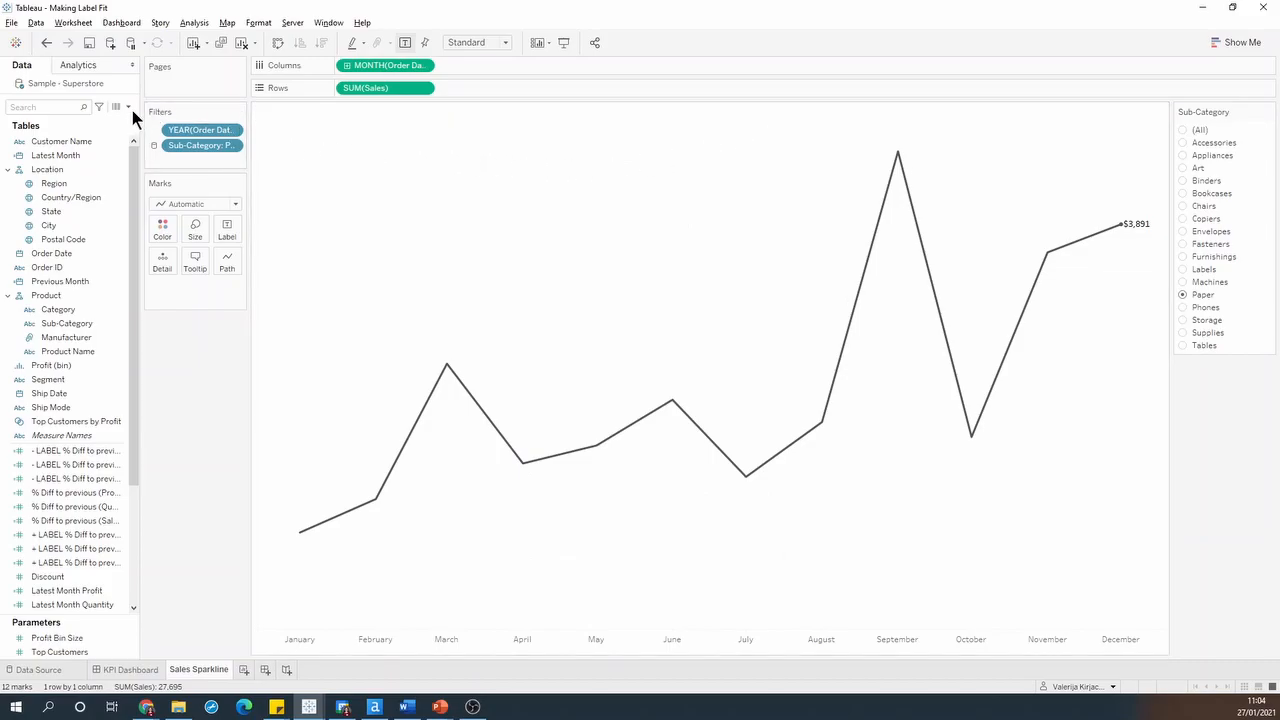
mouse_move(105, 123)
type("MA")
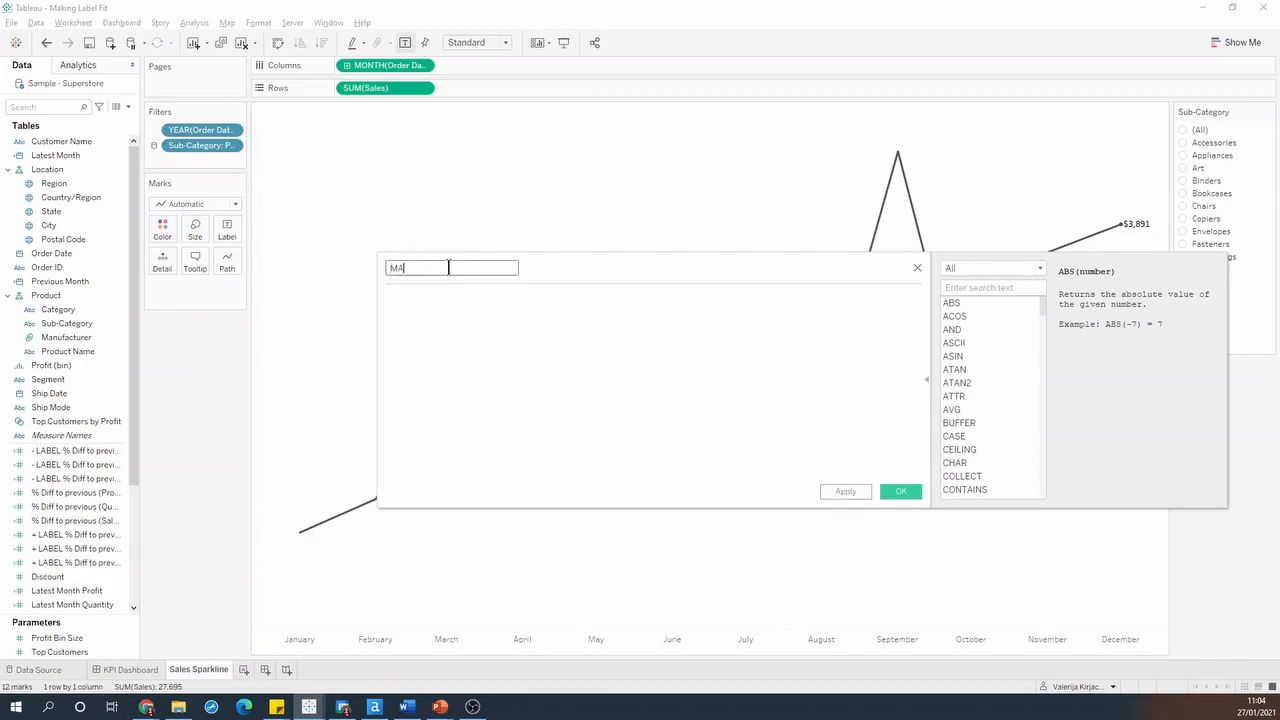
Create calculated field 'MAX Date ref line' as DATEADD('month',1,WINDOW_MAX(MAX([Order Date])))
type("X Date ref line")
left_click(653, 385)
type("WINDOW_MAX(MAX(")
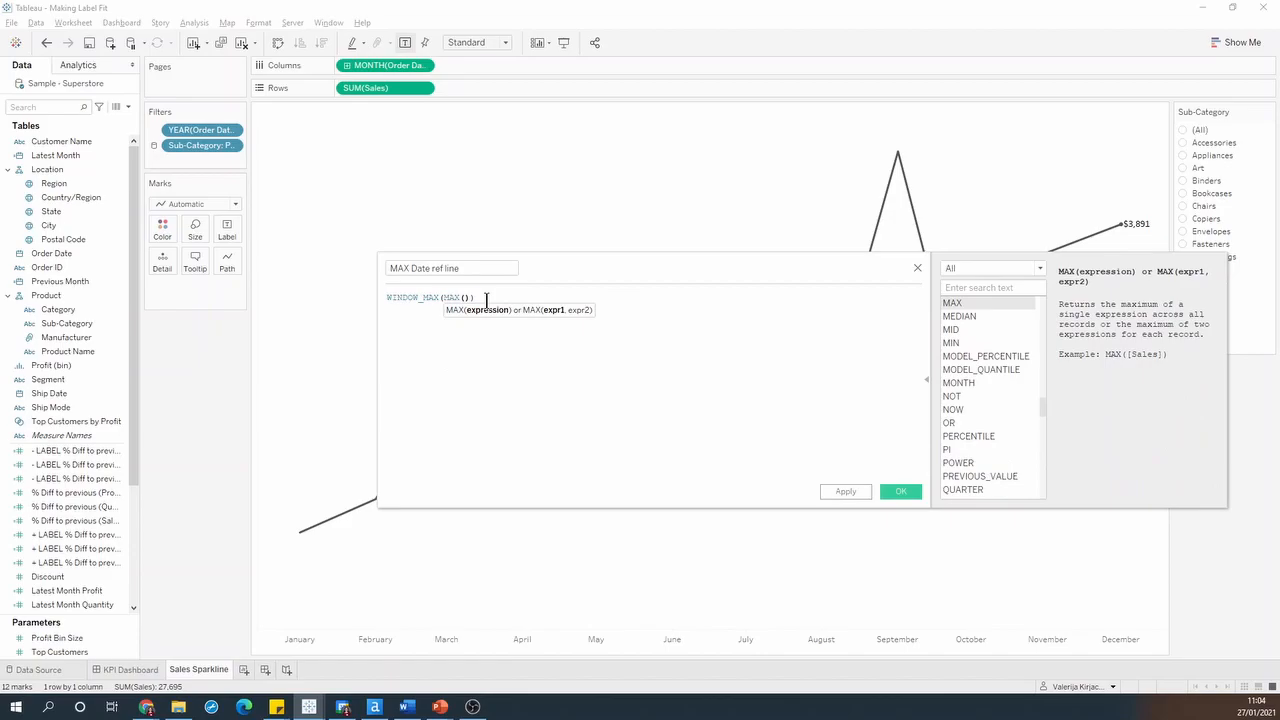
type("[Order Date]")
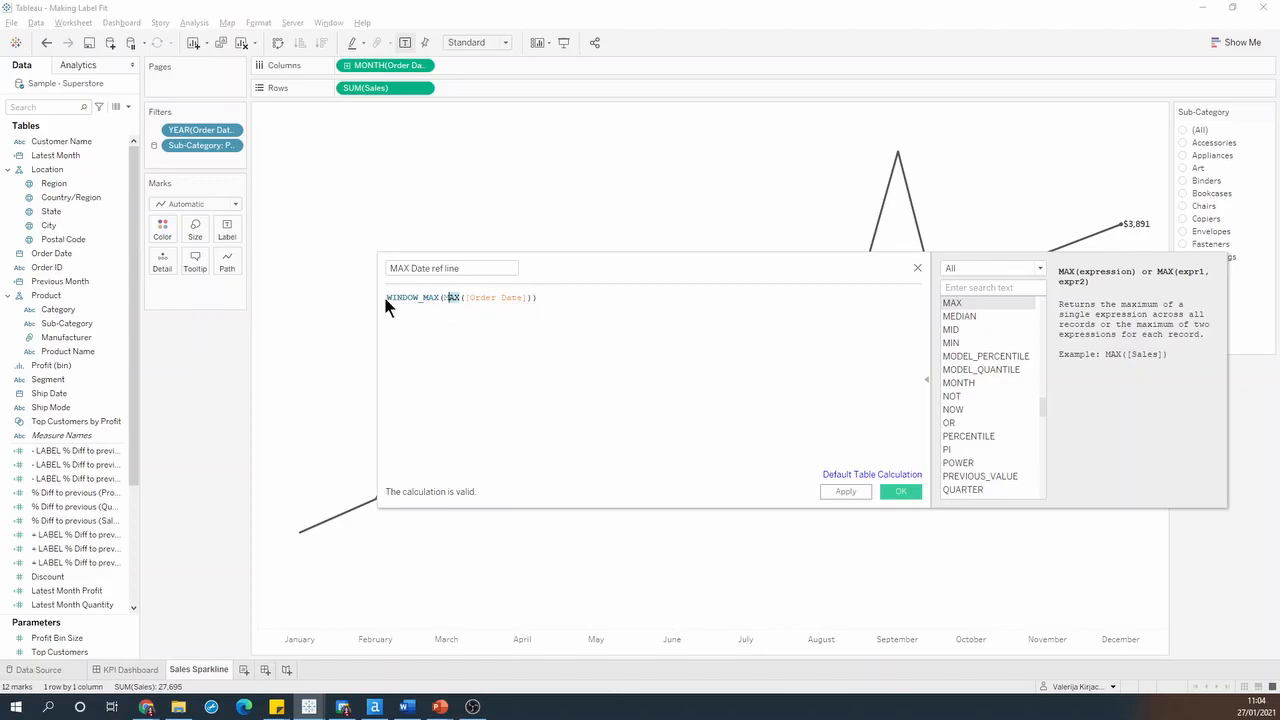
type("DATEADD('month")
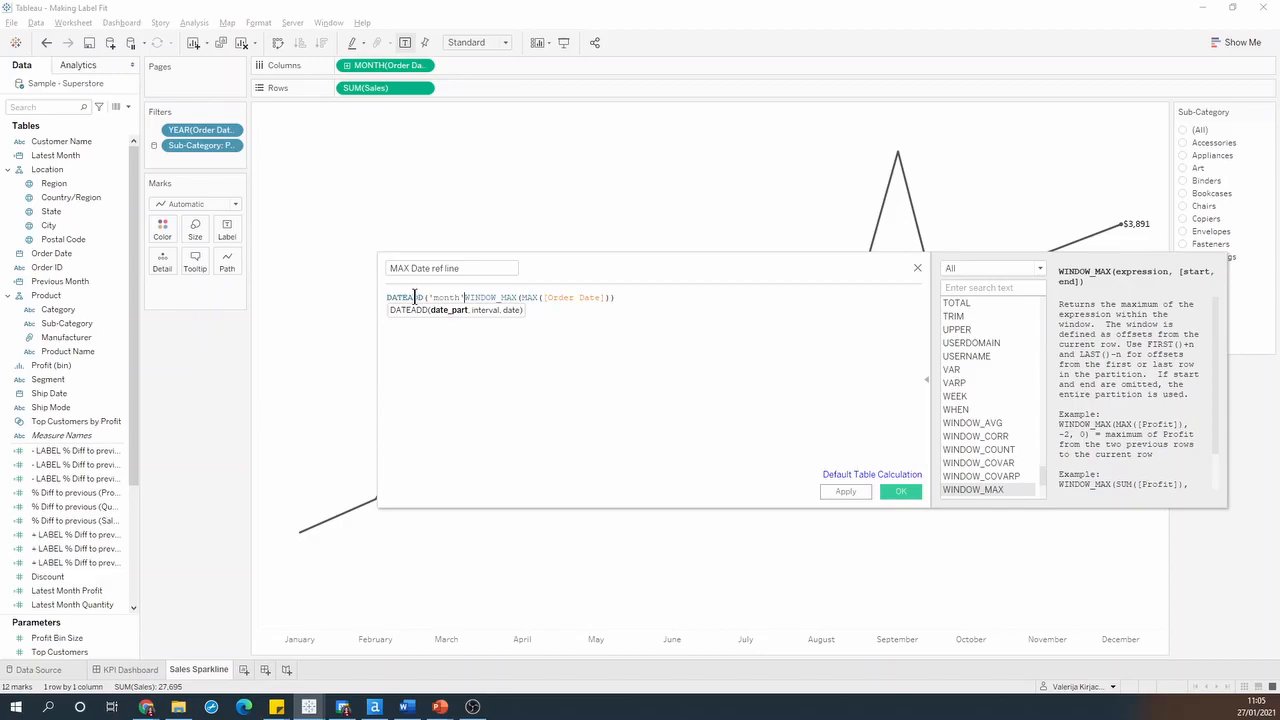
type(",1,")
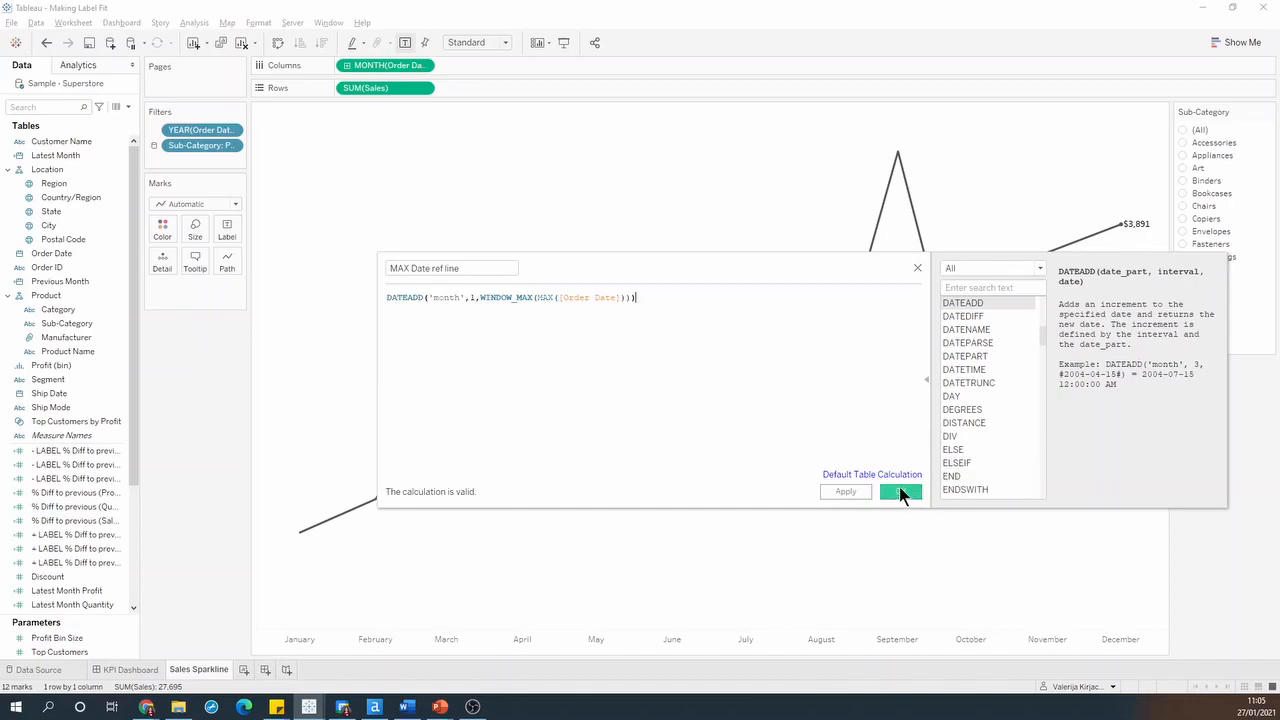
left_click(900, 491)
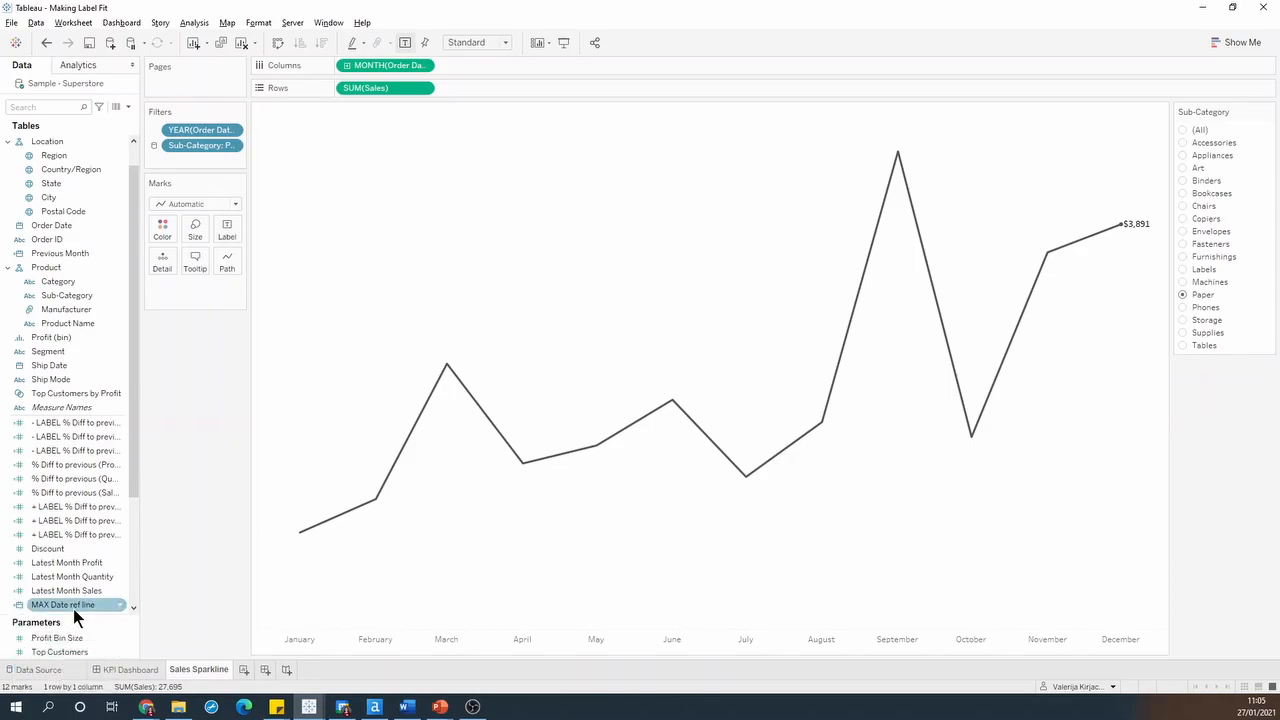
Put MAX Date ref line on the Marks Detail and set it to Continuous
left_click_drag(63, 604, 190, 275)
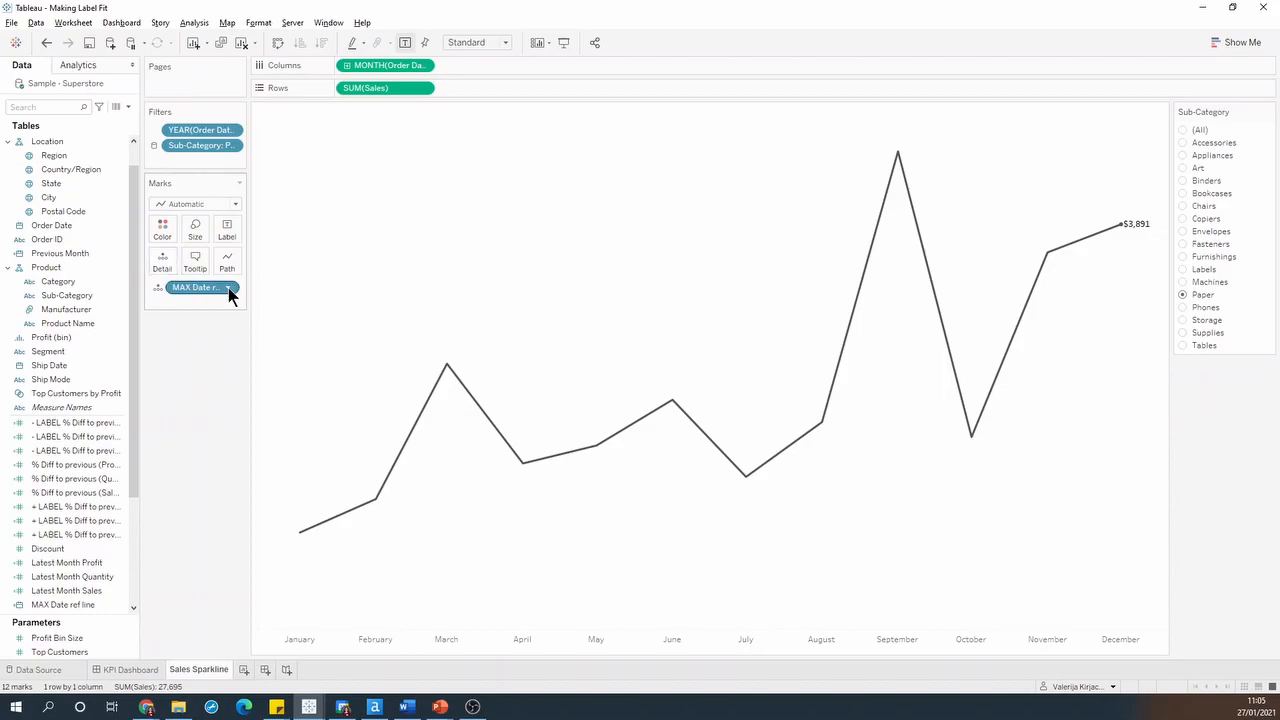
left_click(200, 287)
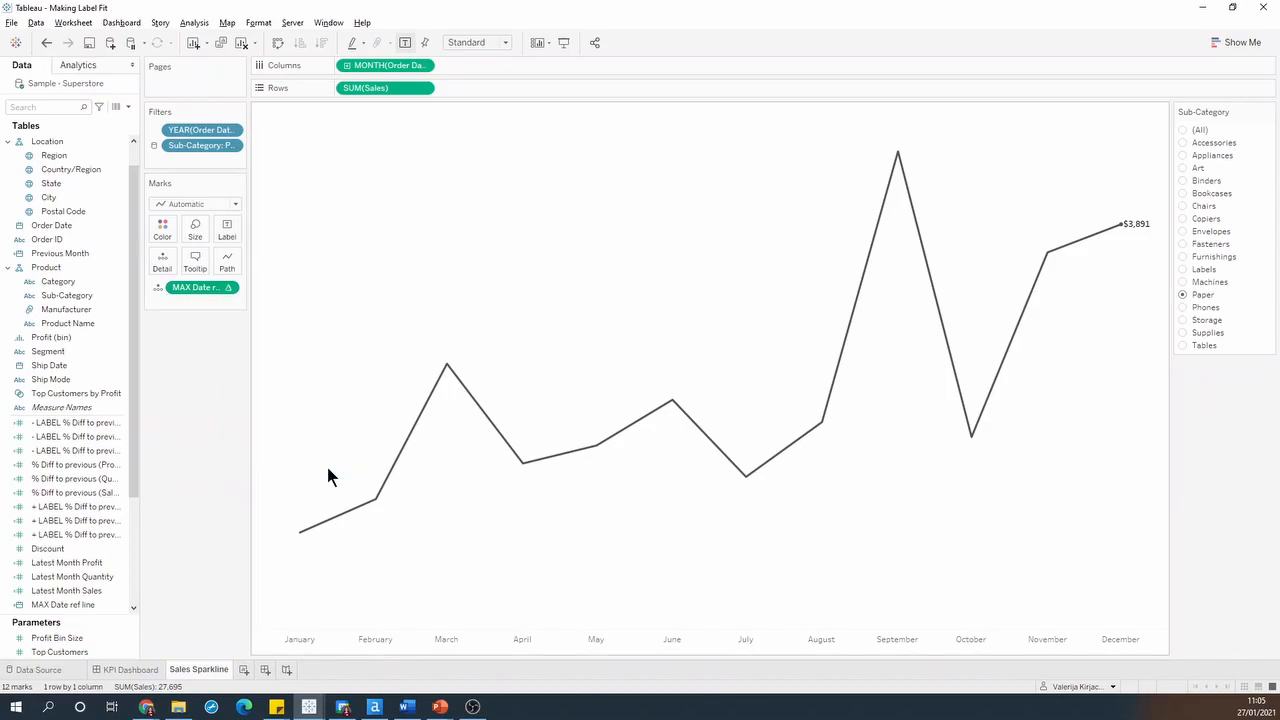
mouse_move(305, 431)
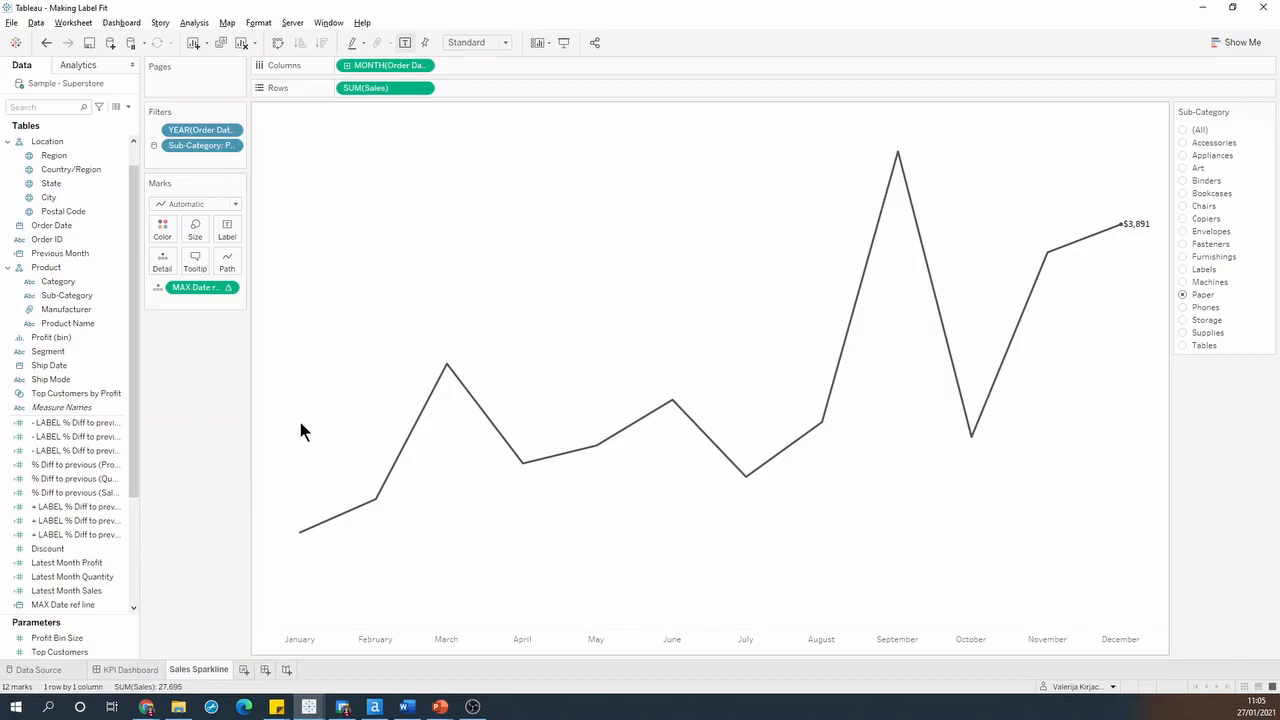
Add a reference line at MAX Date ref line with no label and no visible line
left_click(79, 64)
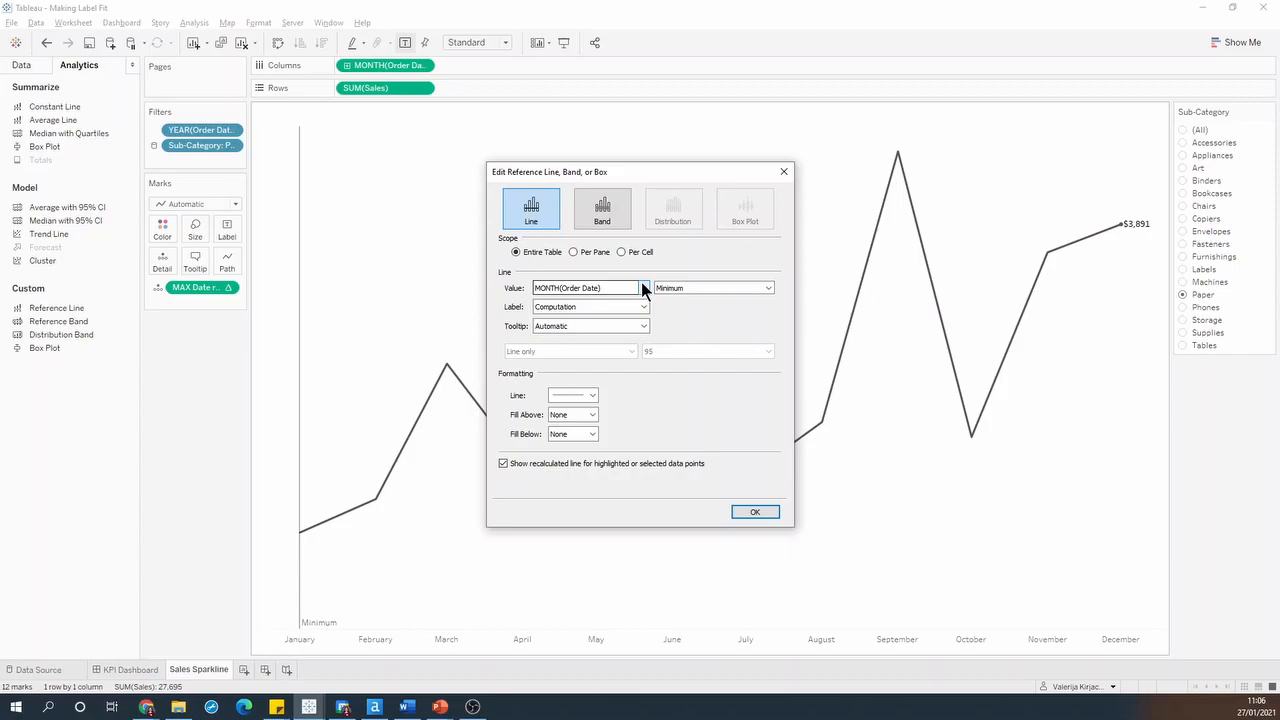
left_click(645, 288)
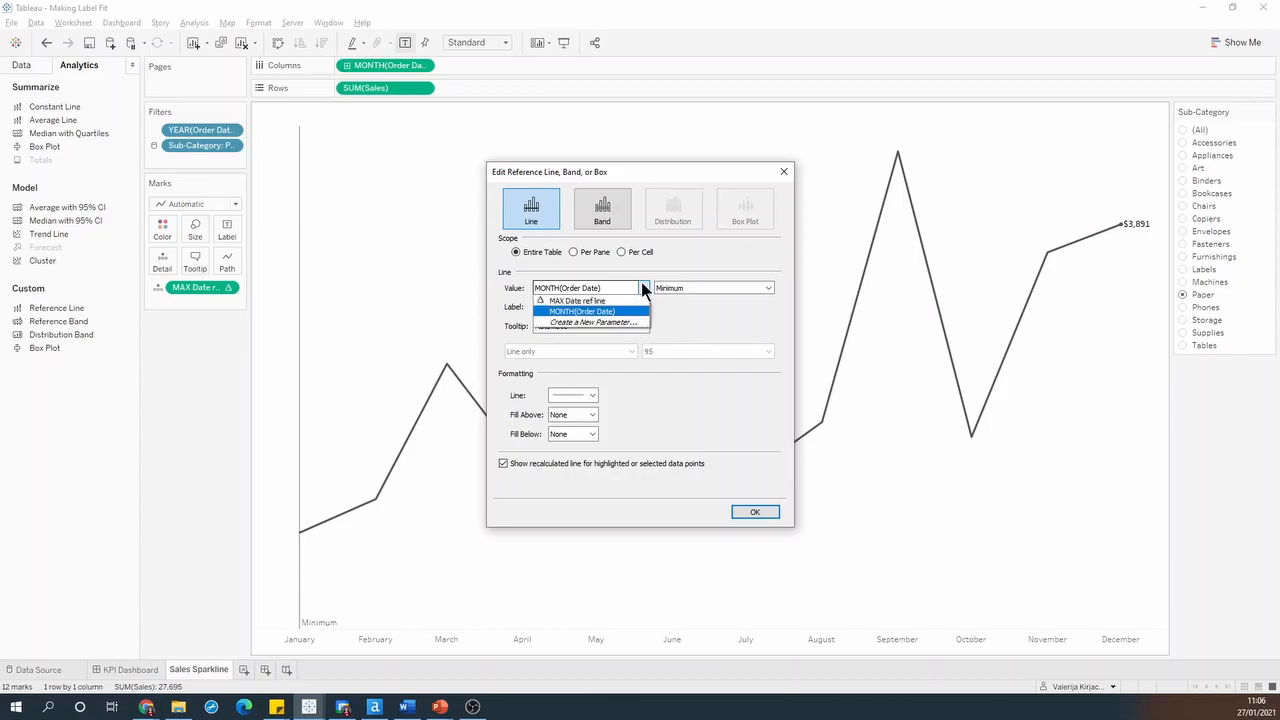
mouse_move(580, 301)
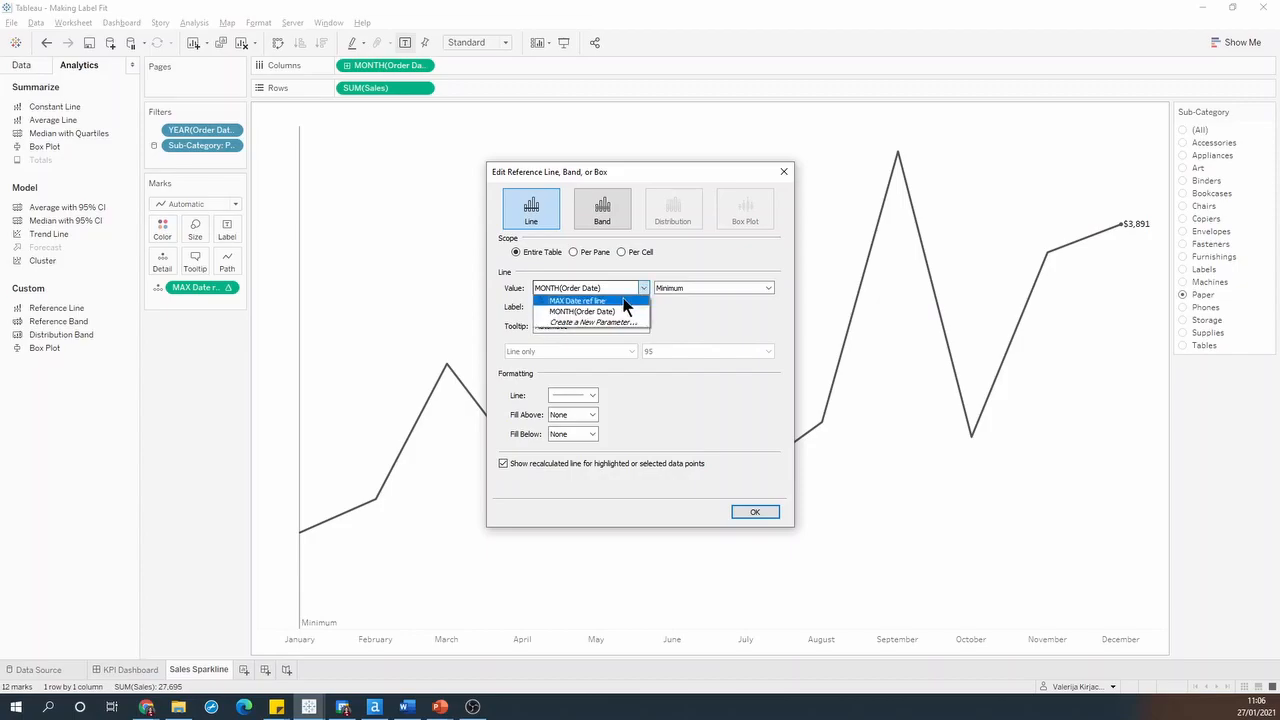
left_click(577, 300)
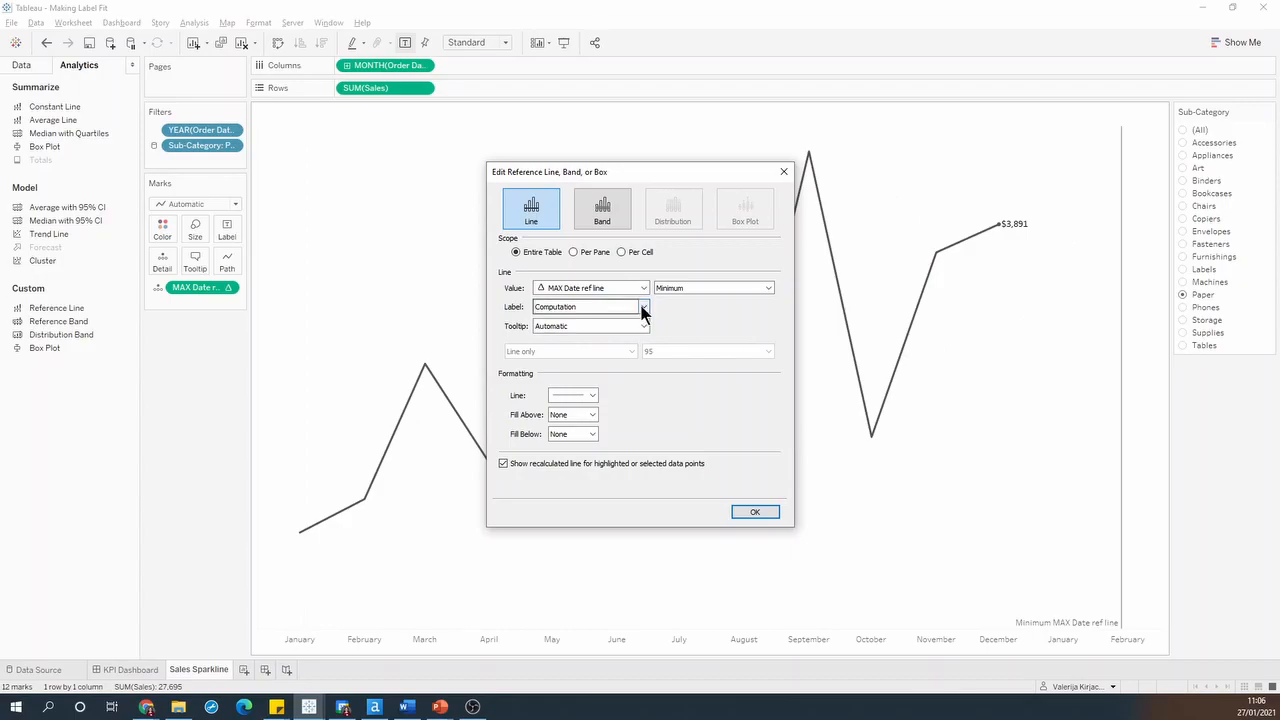
left_click(643, 326)
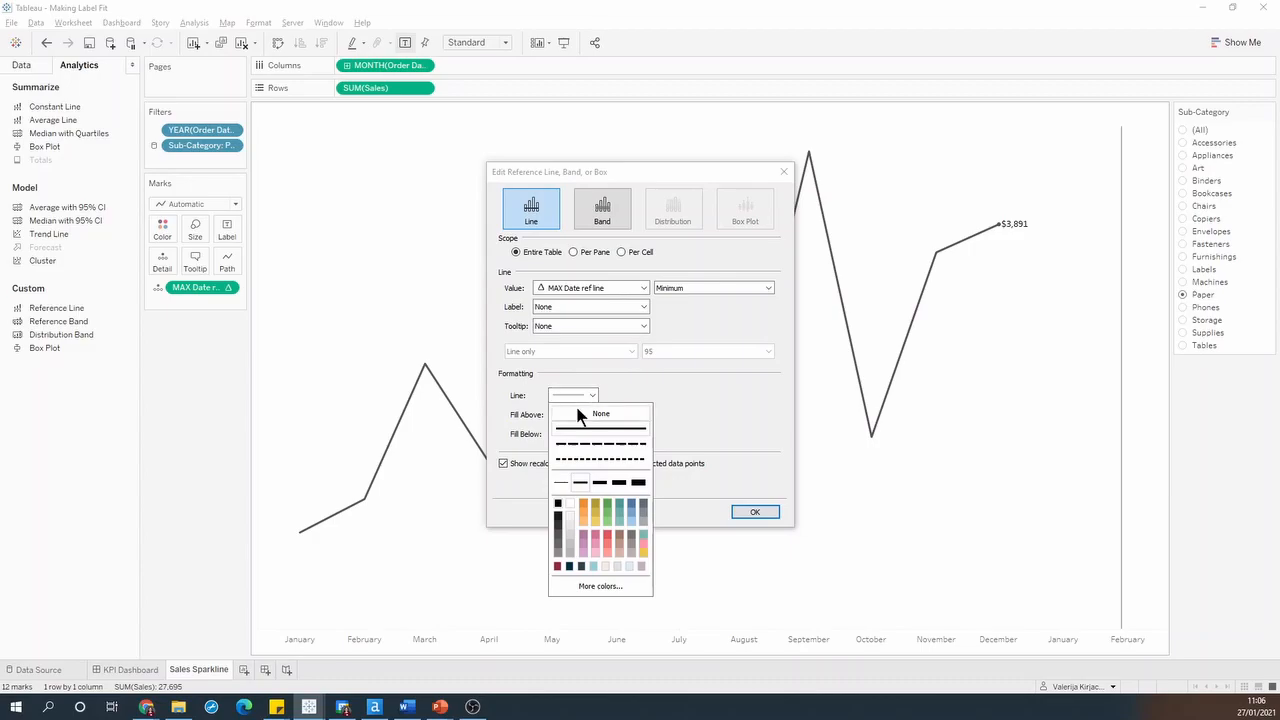
left_click(601, 413)
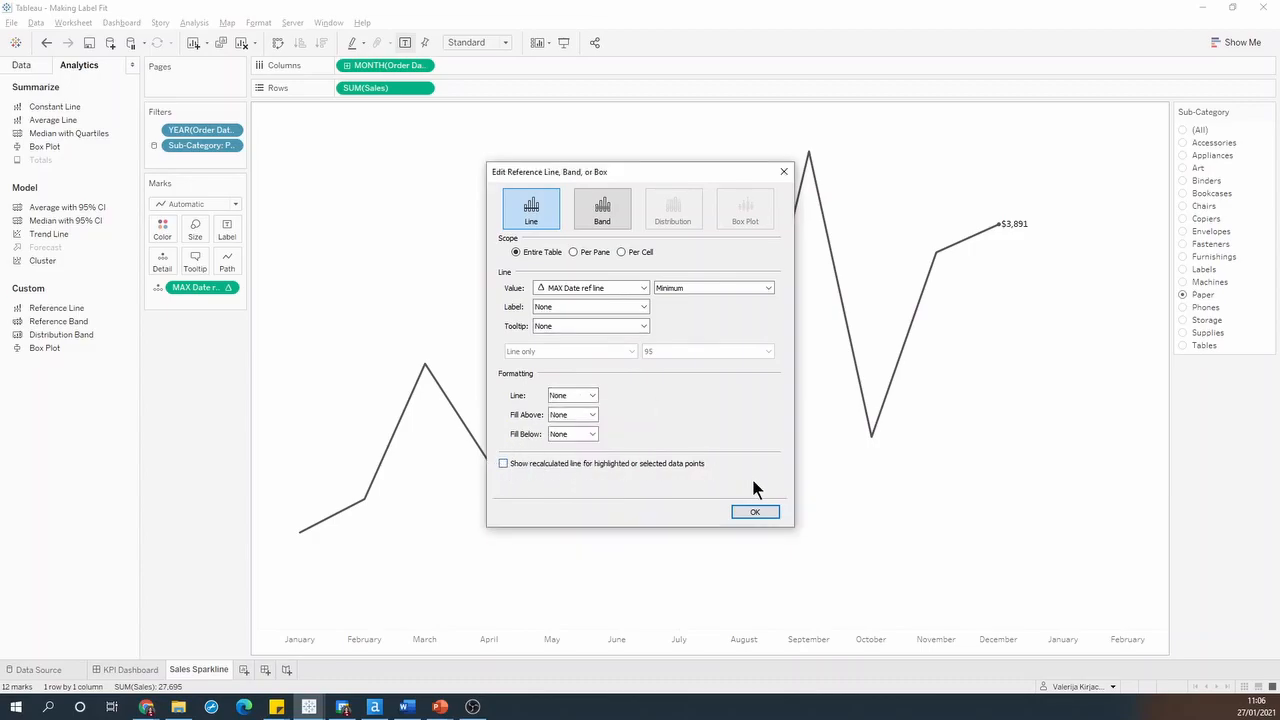
left_click(755, 512)
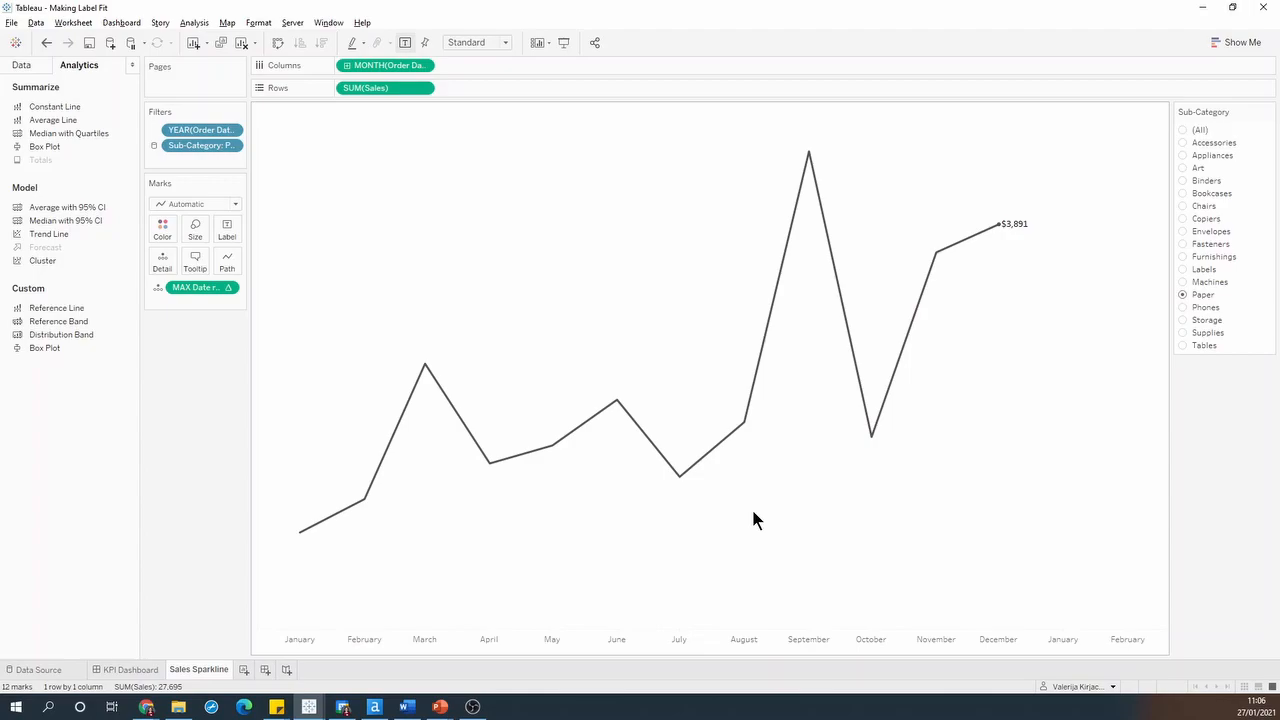
mouse_move(997, 484)
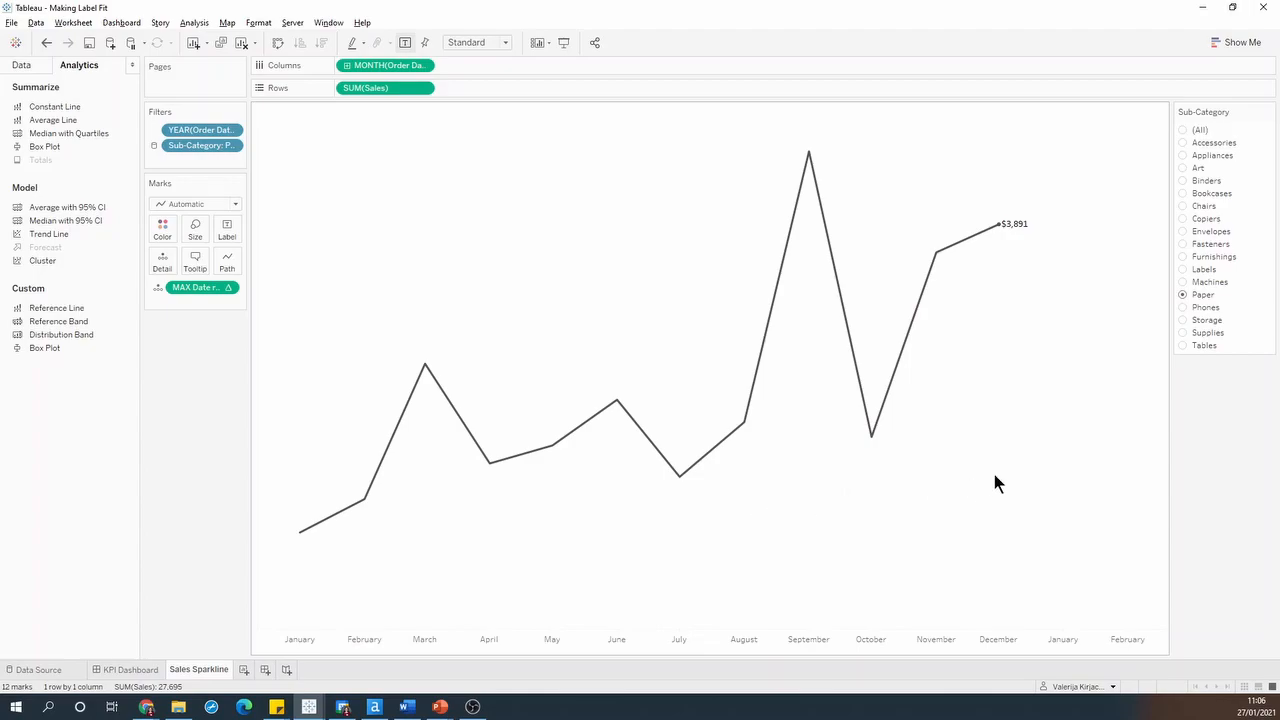
mouse_move(1125, 475)
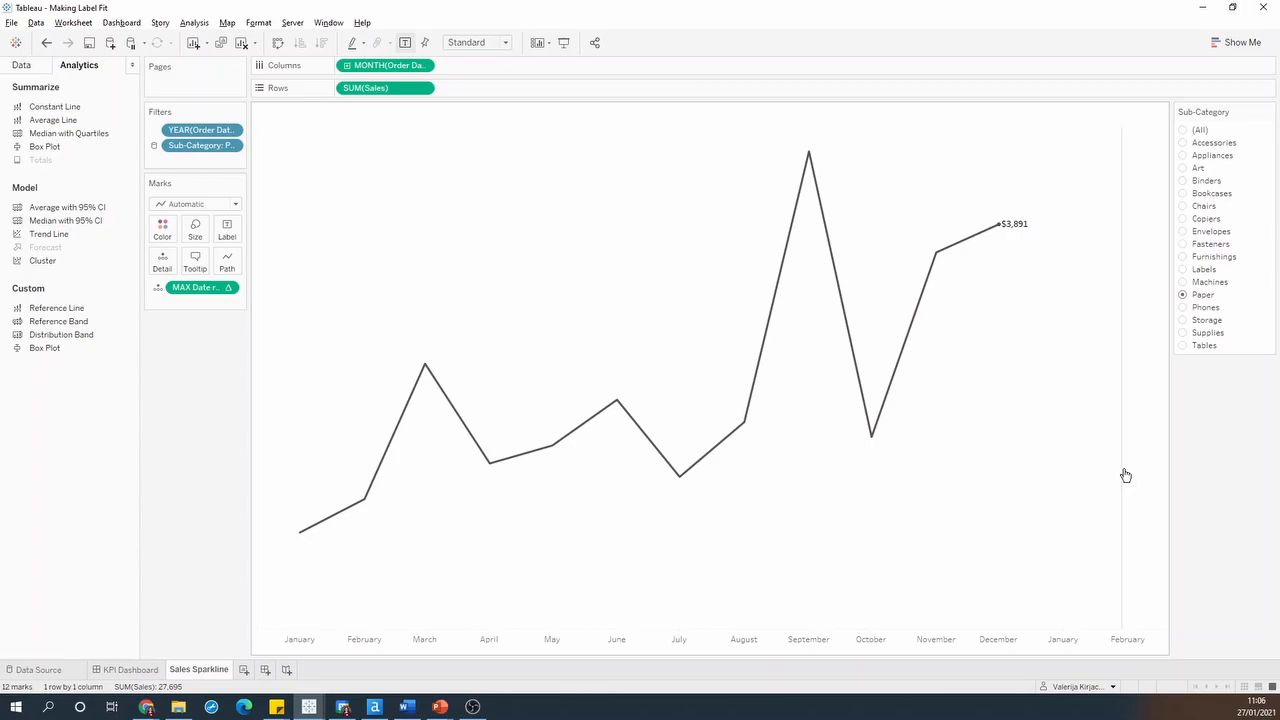
mouse_move(1093, 486)
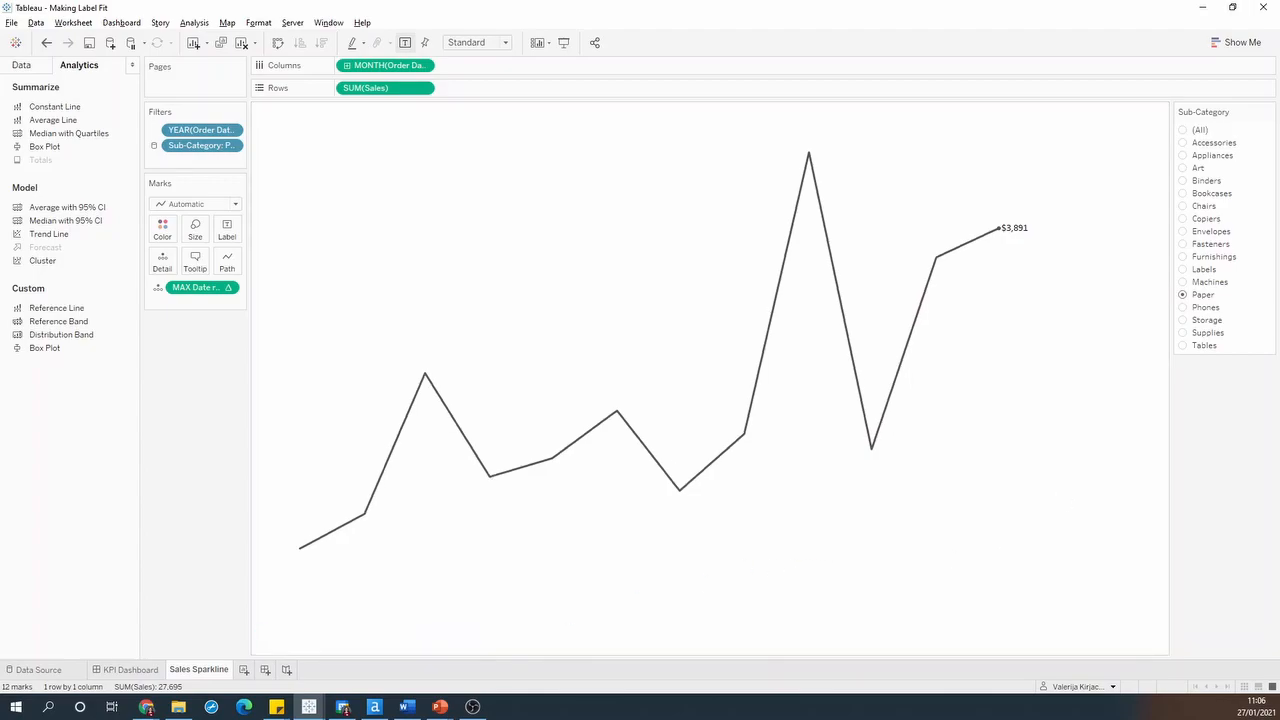
Go to the KPI Dashboard and select the Profit Sparkline view
left_click(130, 669)
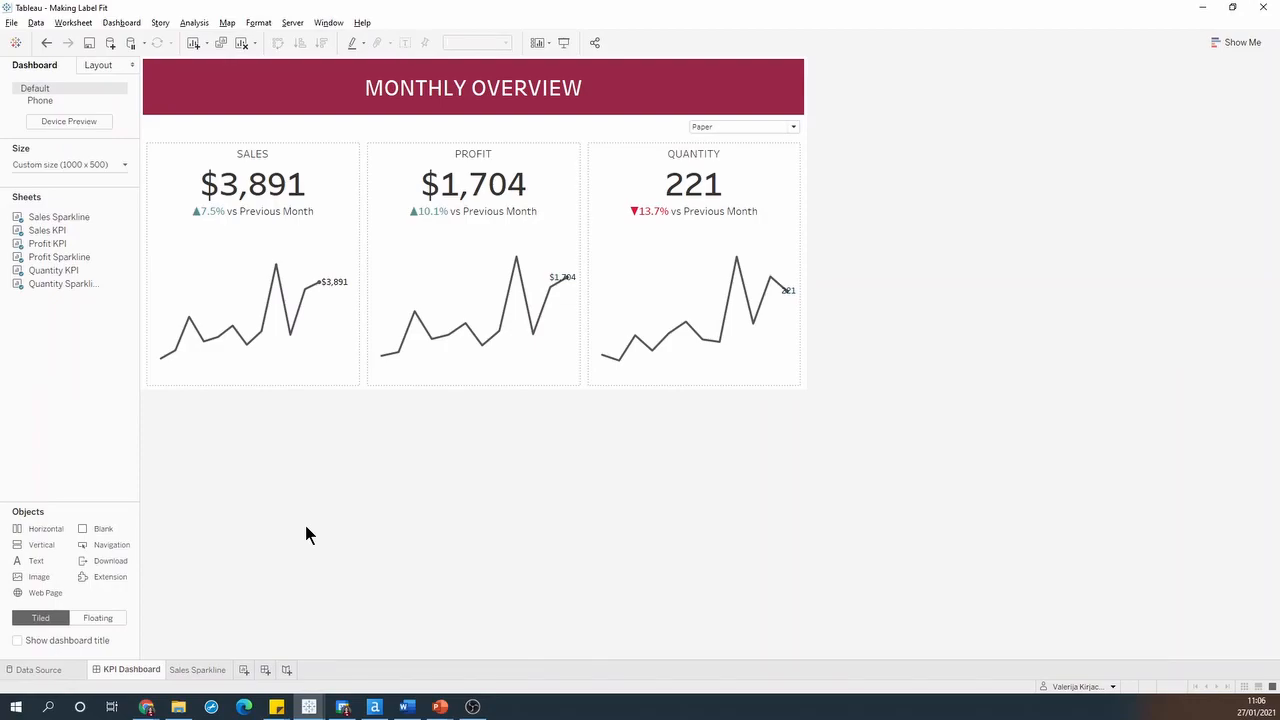
left_click(473, 310)
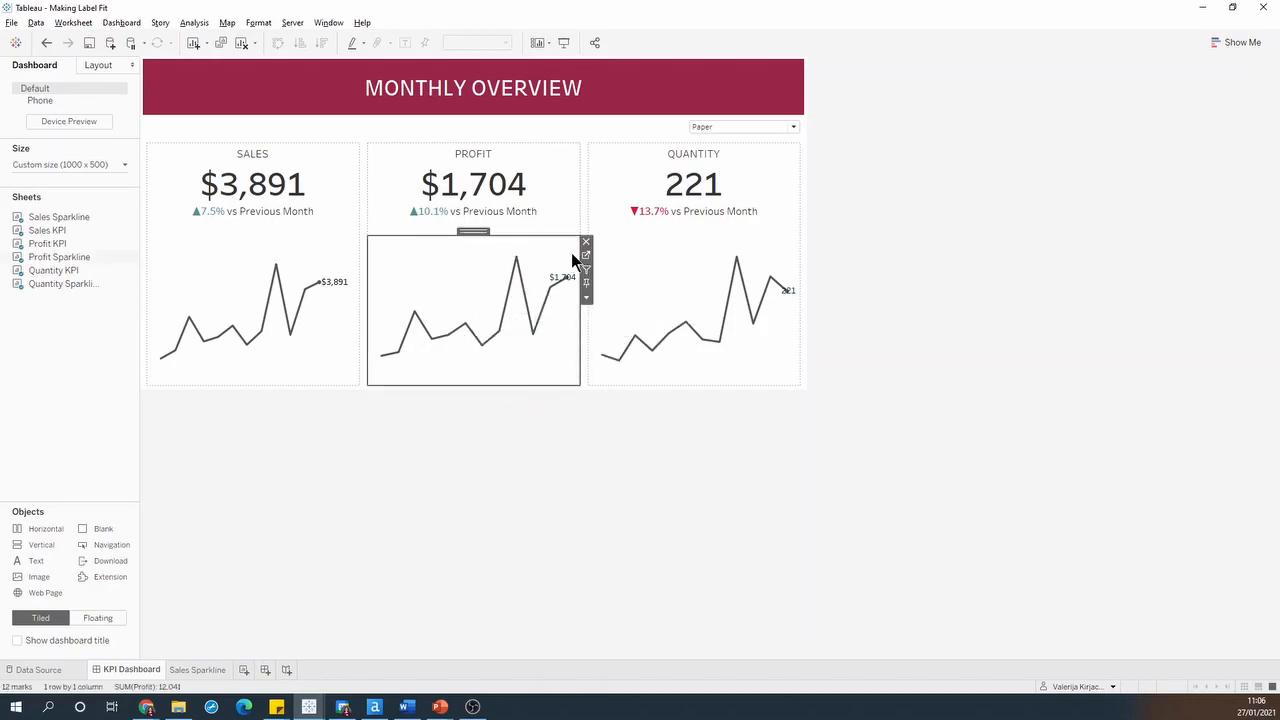
mouse_move(585, 256)
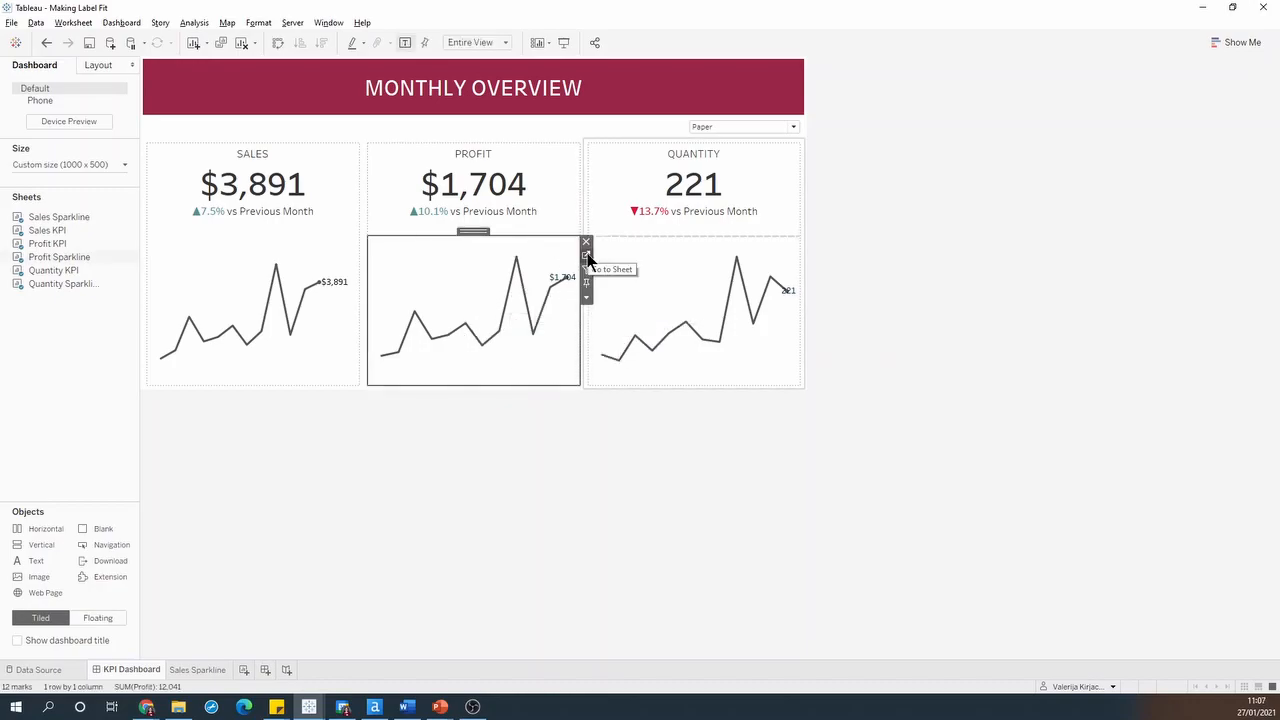
Label only the table-wide profit maximum, $2,043, aligned top center
left_click(586, 256)
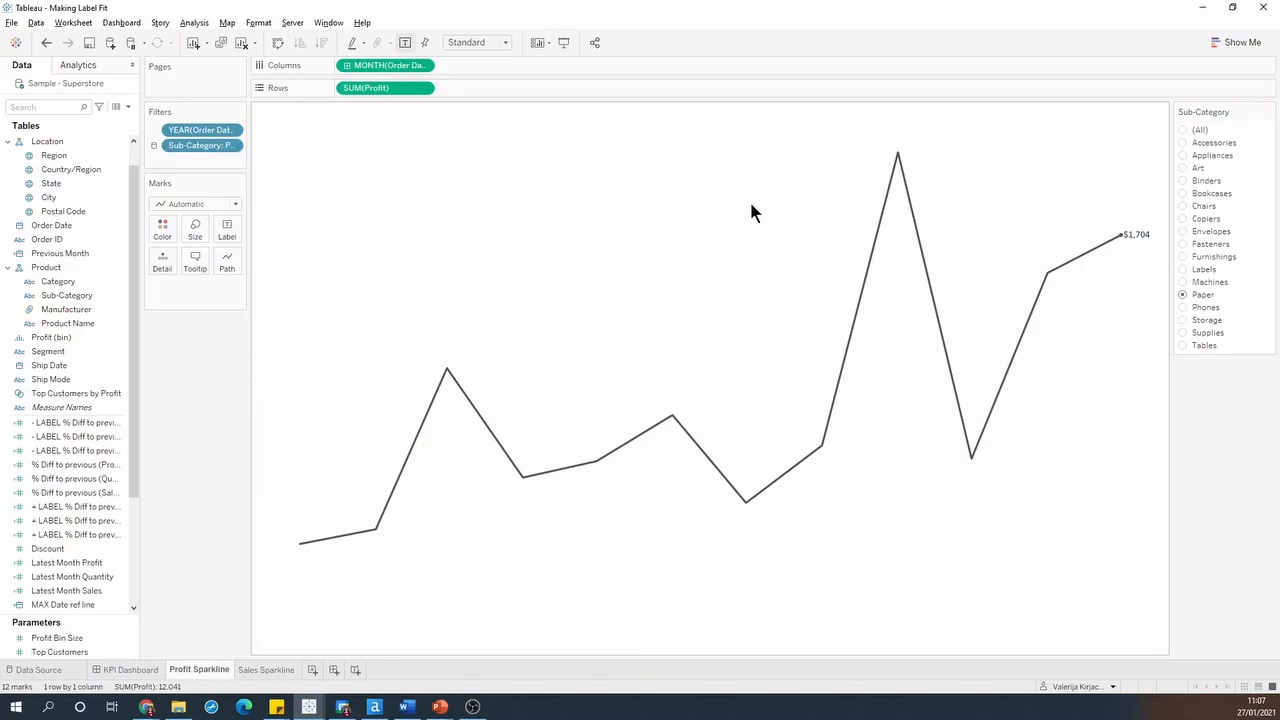
mouse_move(880, 162)
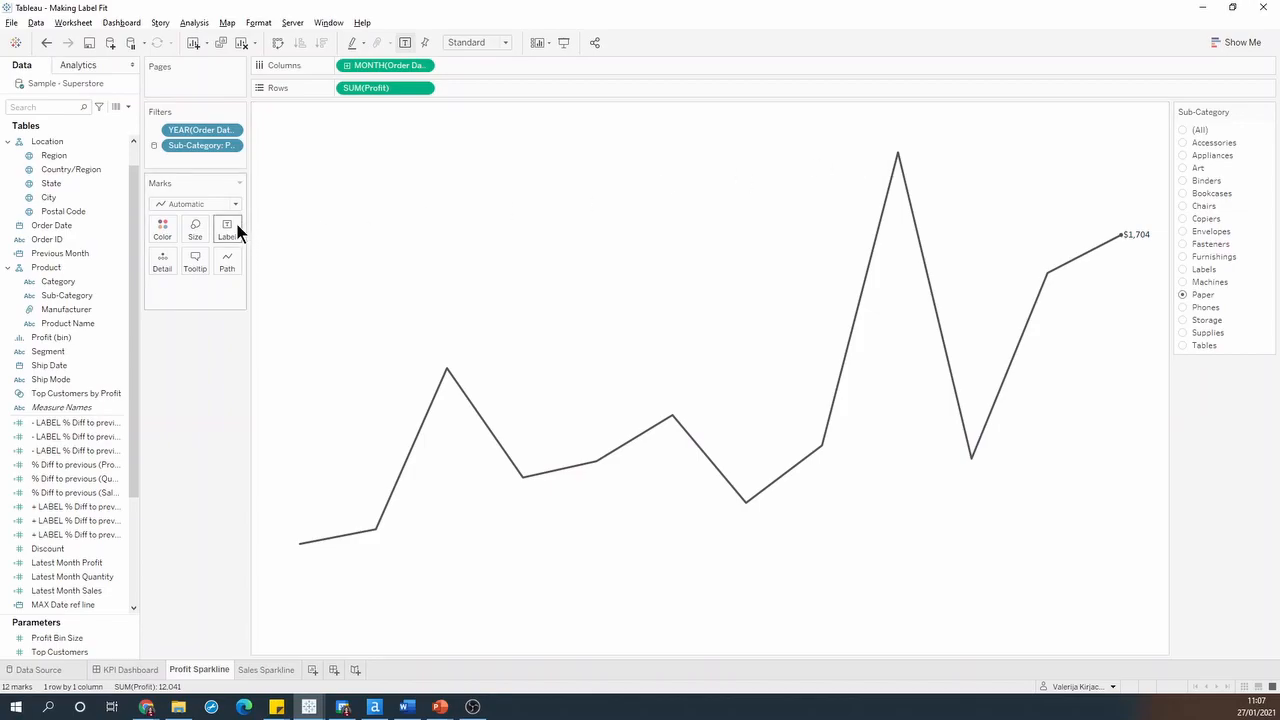
left_click(227, 228)
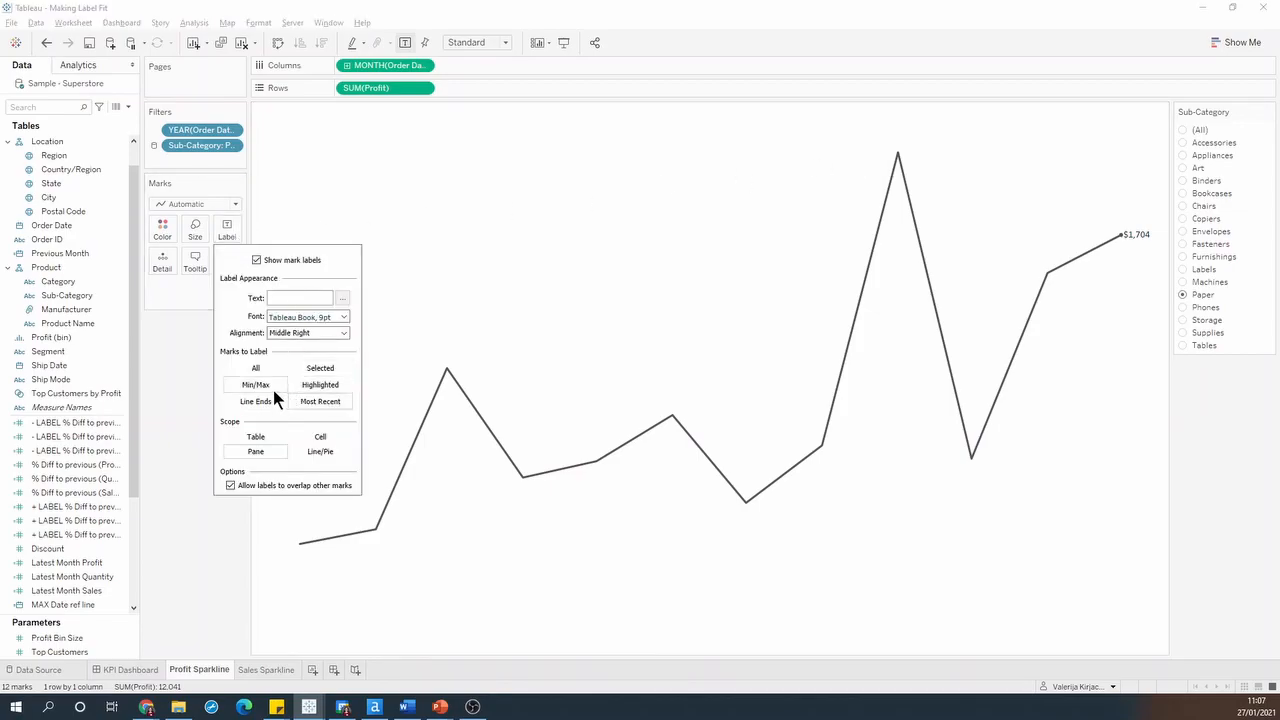
left_click(255, 384)
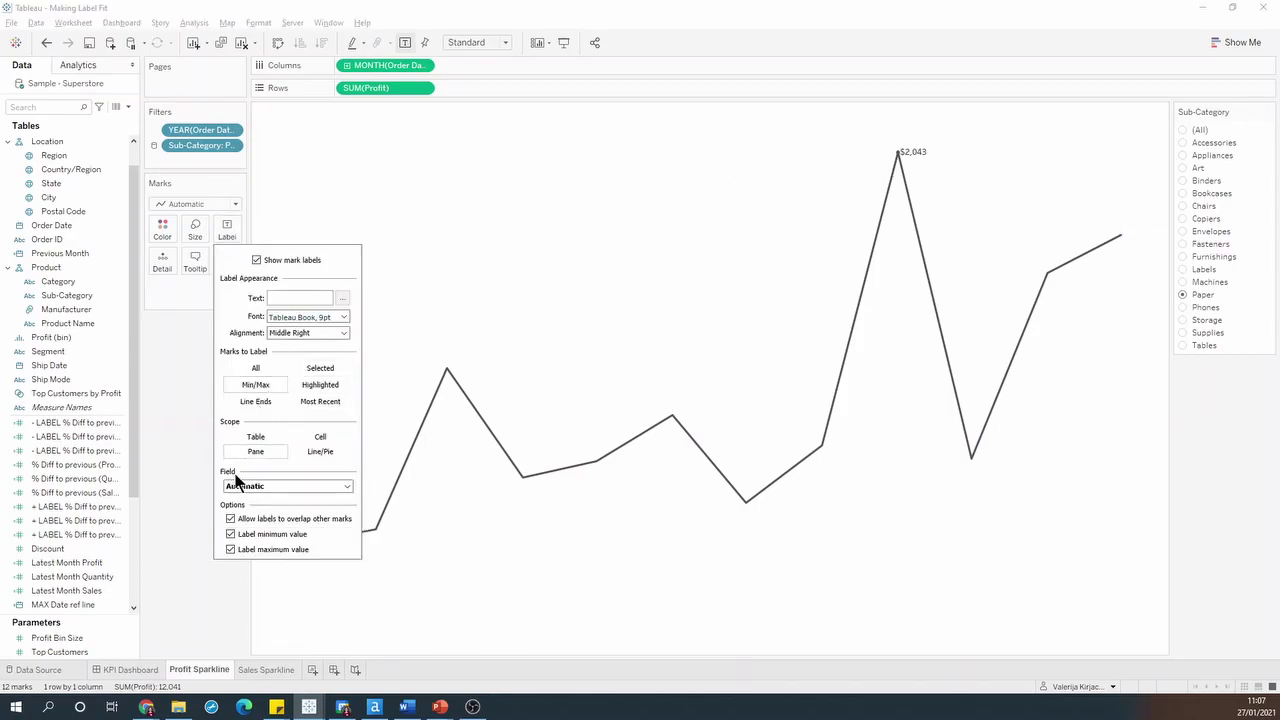
left_click(231, 534)
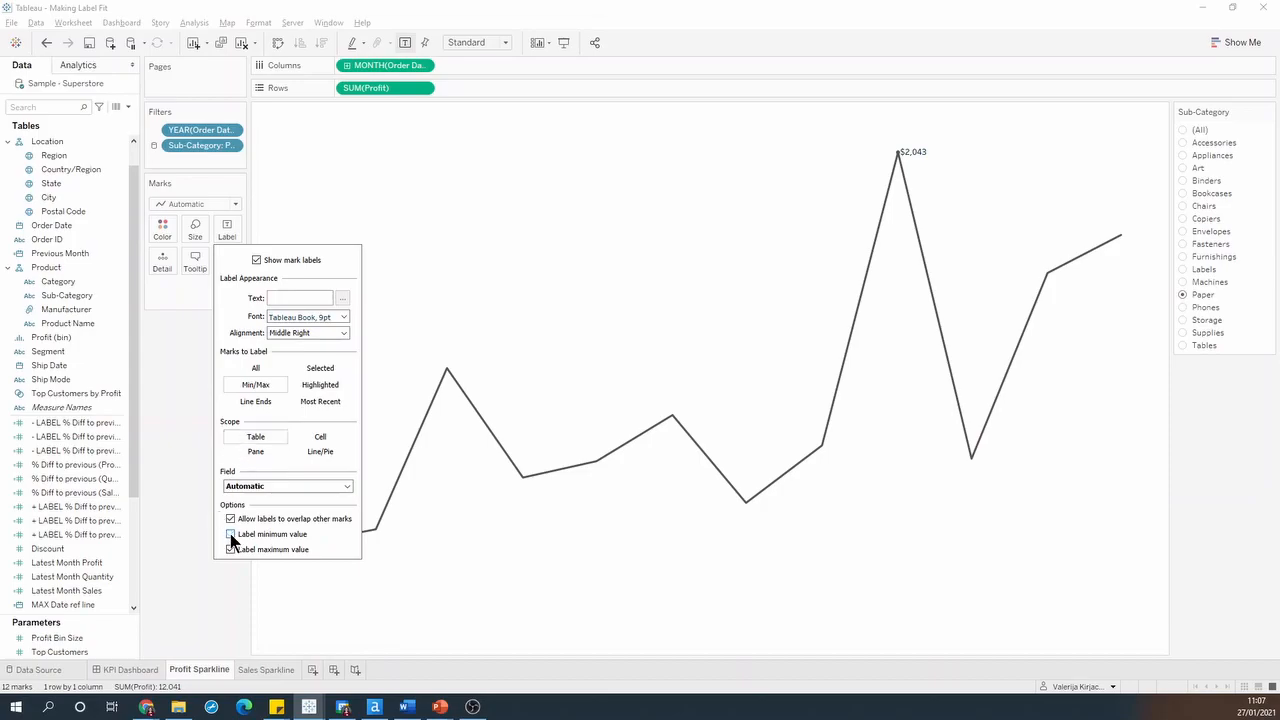
left_click(231, 549)
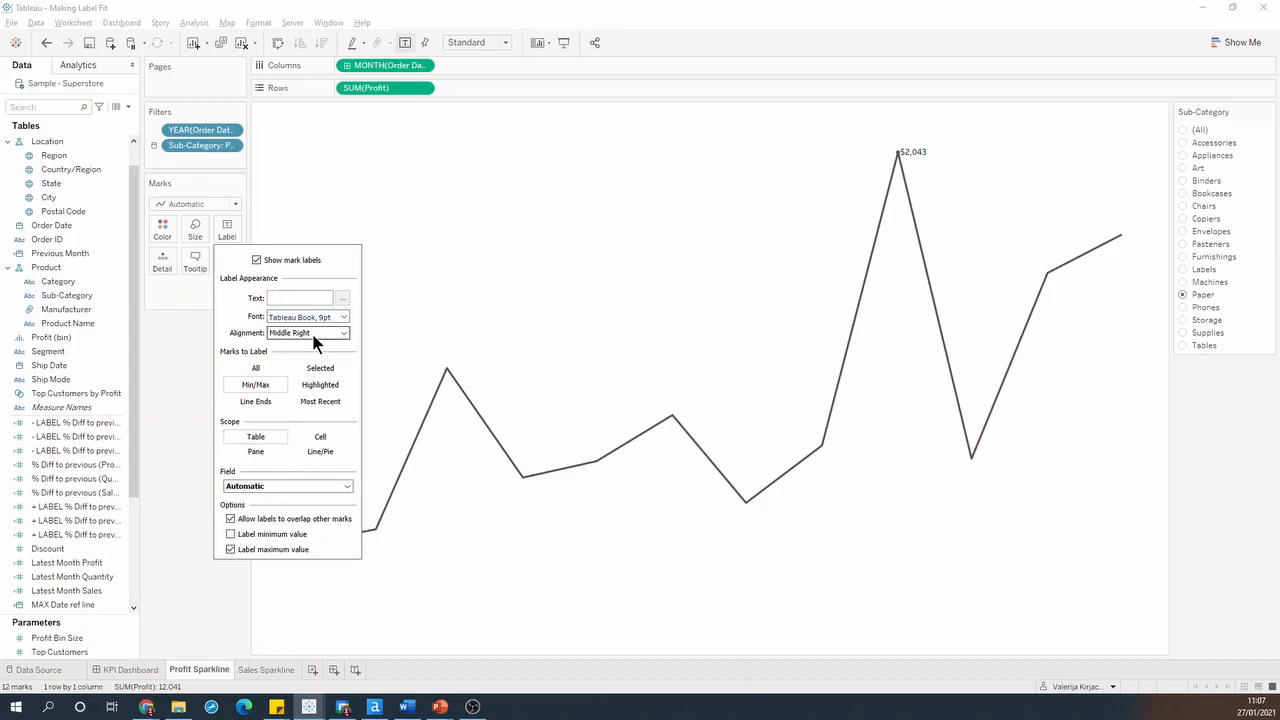
left_click(344, 332)
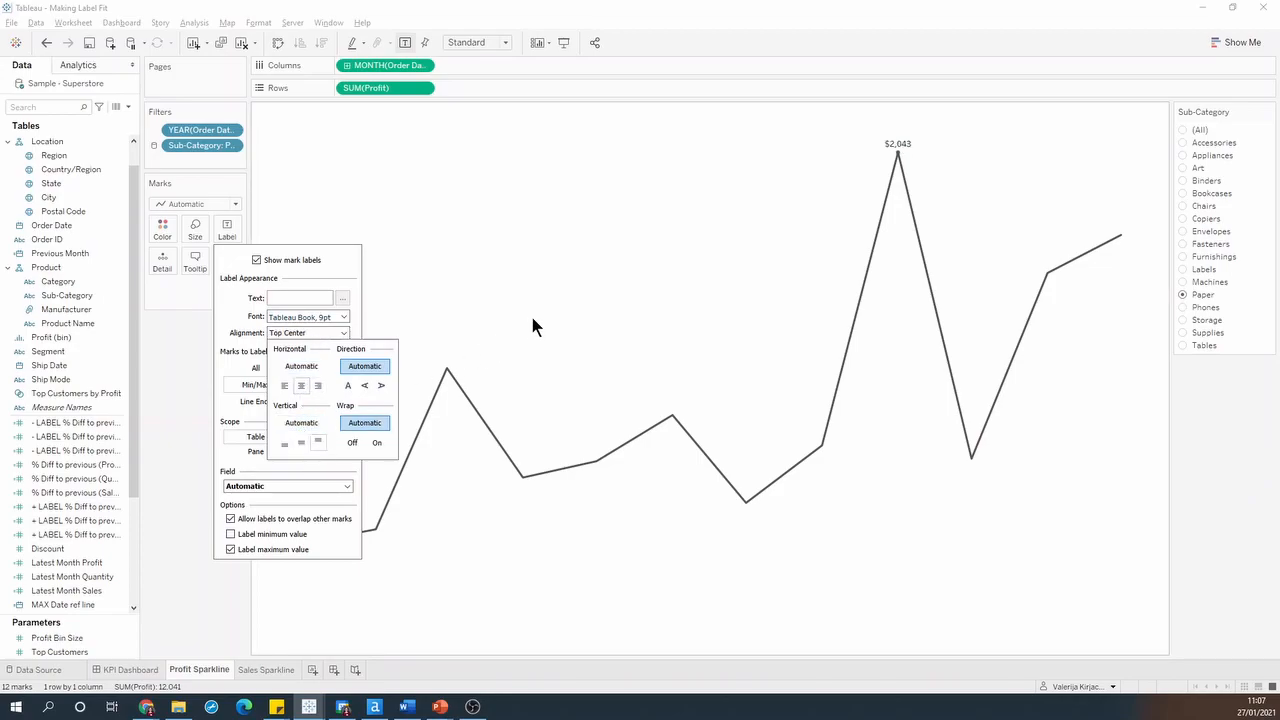
left_click(533, 326)
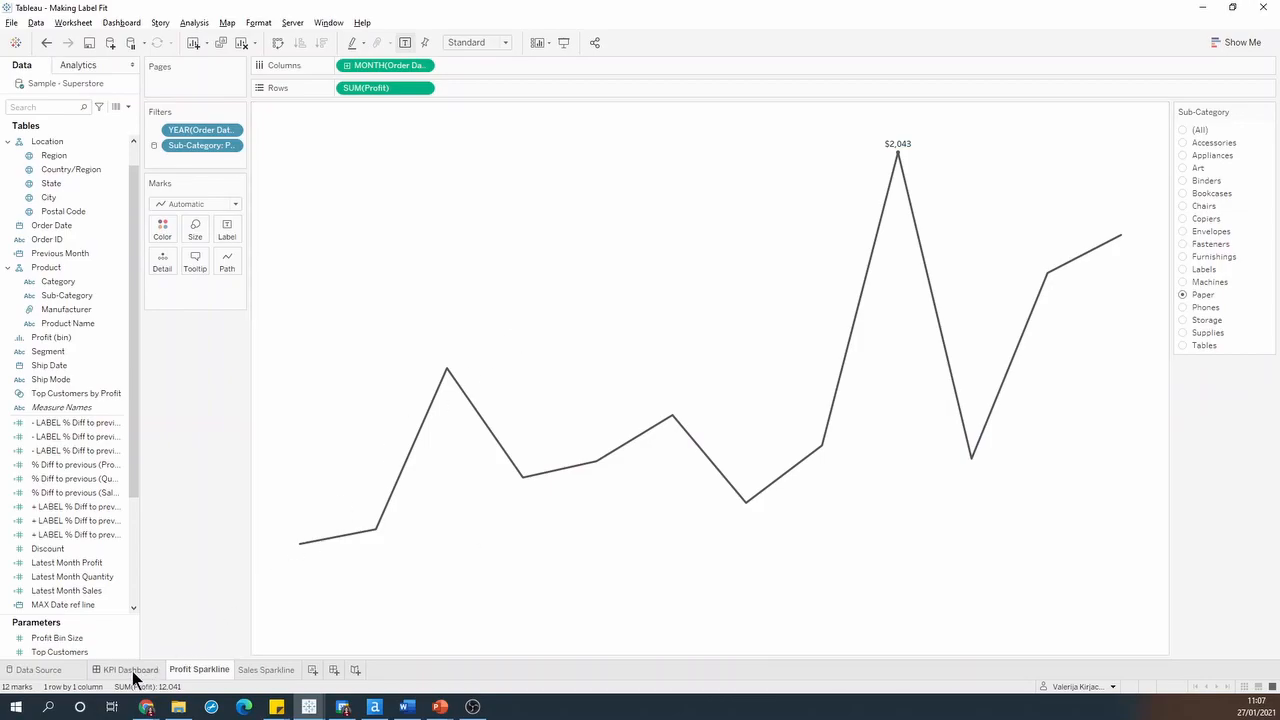
Create calculated field 'MAX Profit ref line' as WINDOW_MAX(SUM([Profit]))*1.1
left_click(128, 669)
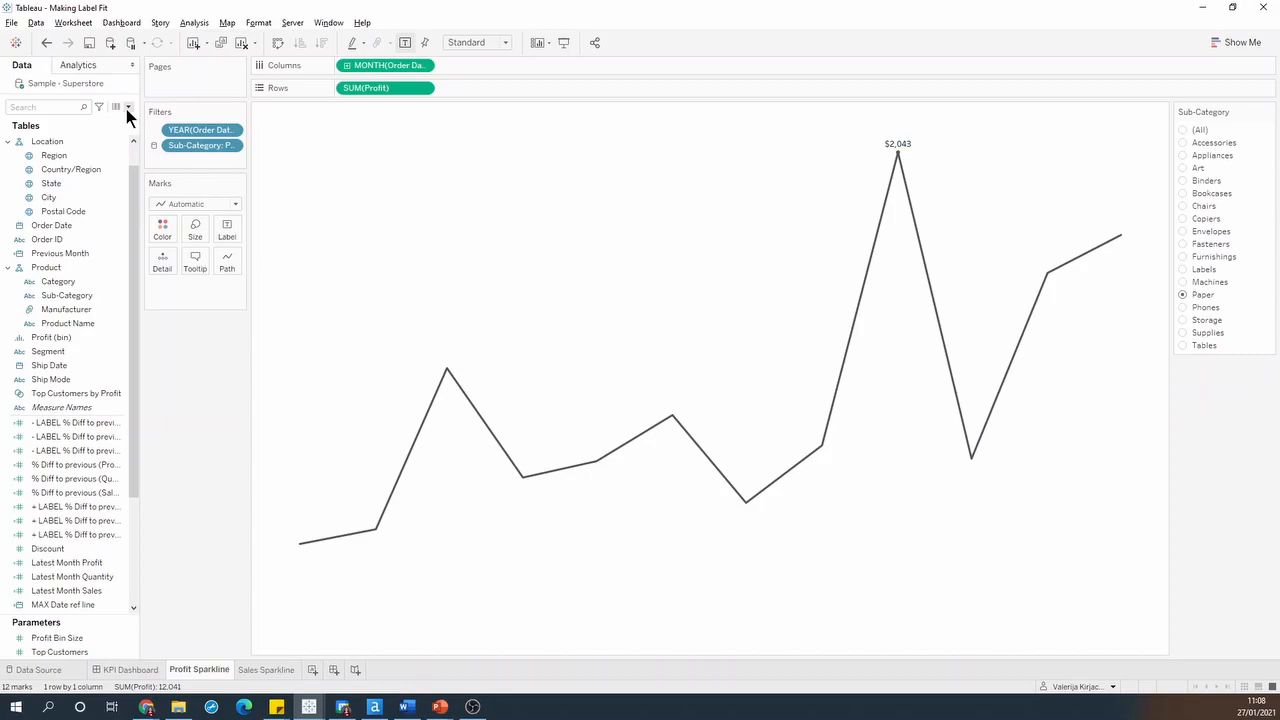
left_click(128, 107)
type("MAX Profit r")
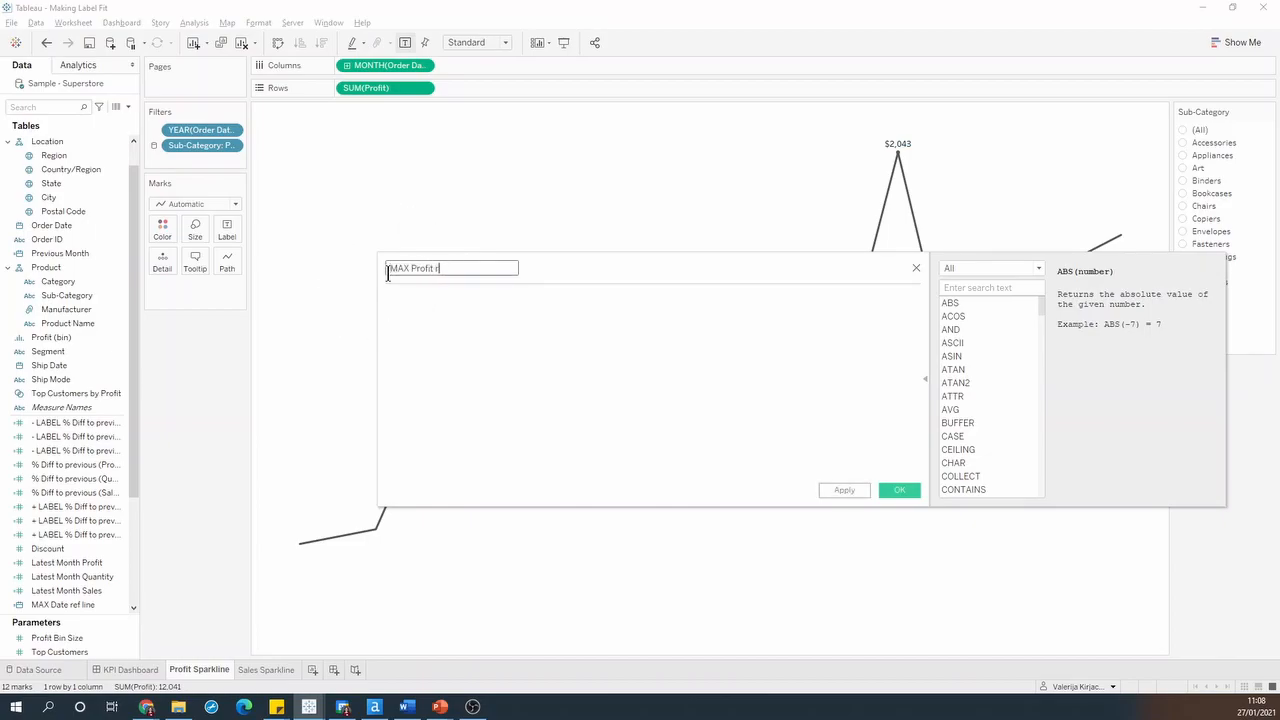
type("ef line")
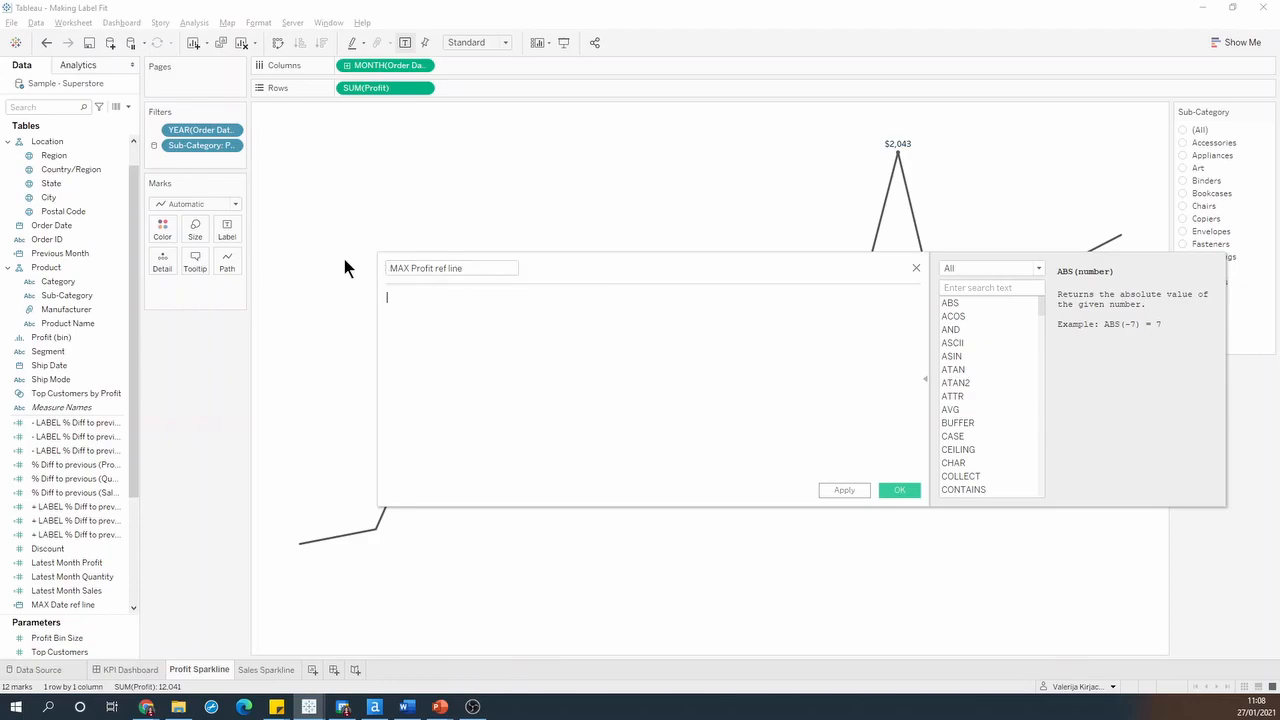
mouse_move(432, 344)
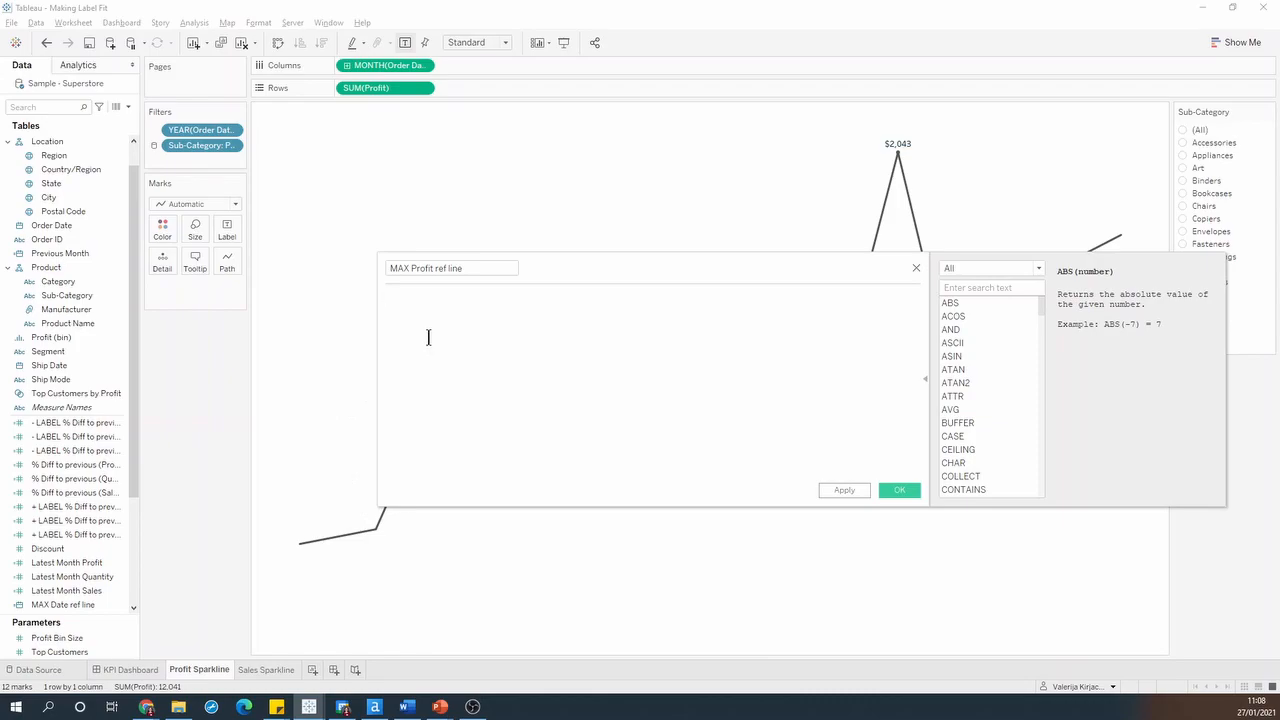
type("WINDOW_MAX(SUM([Profit]))*")
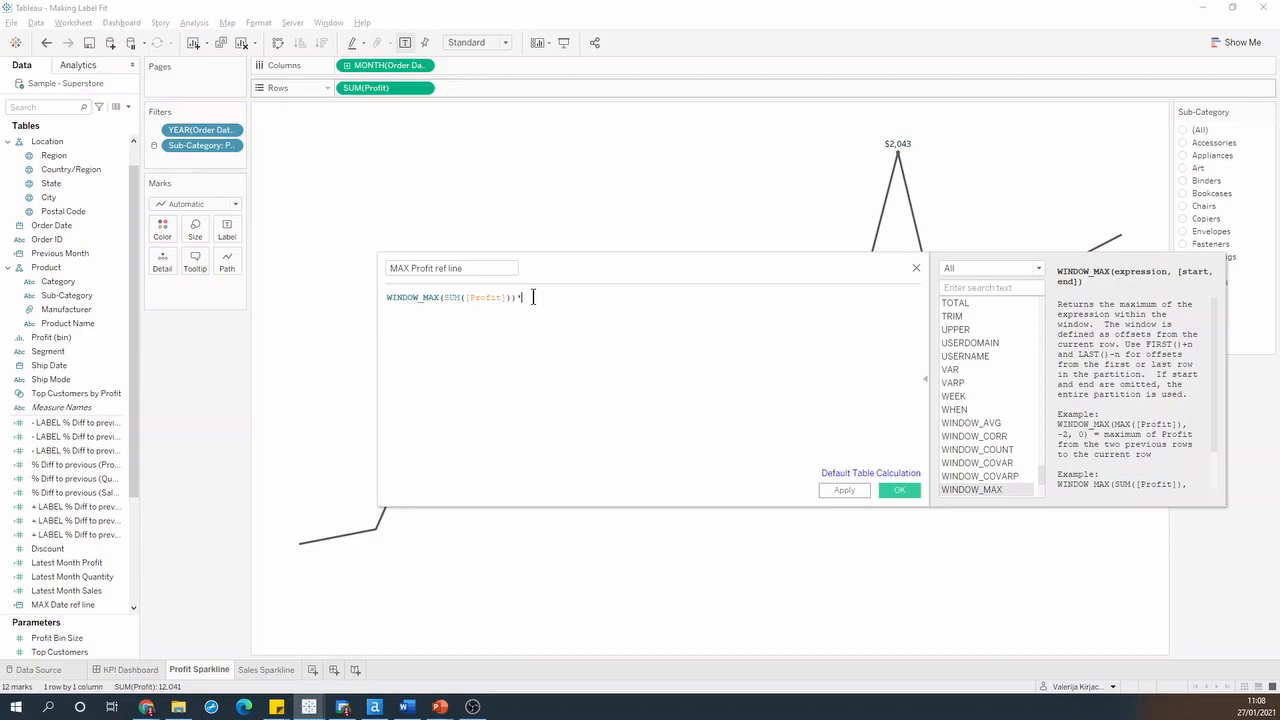
type("1.1")
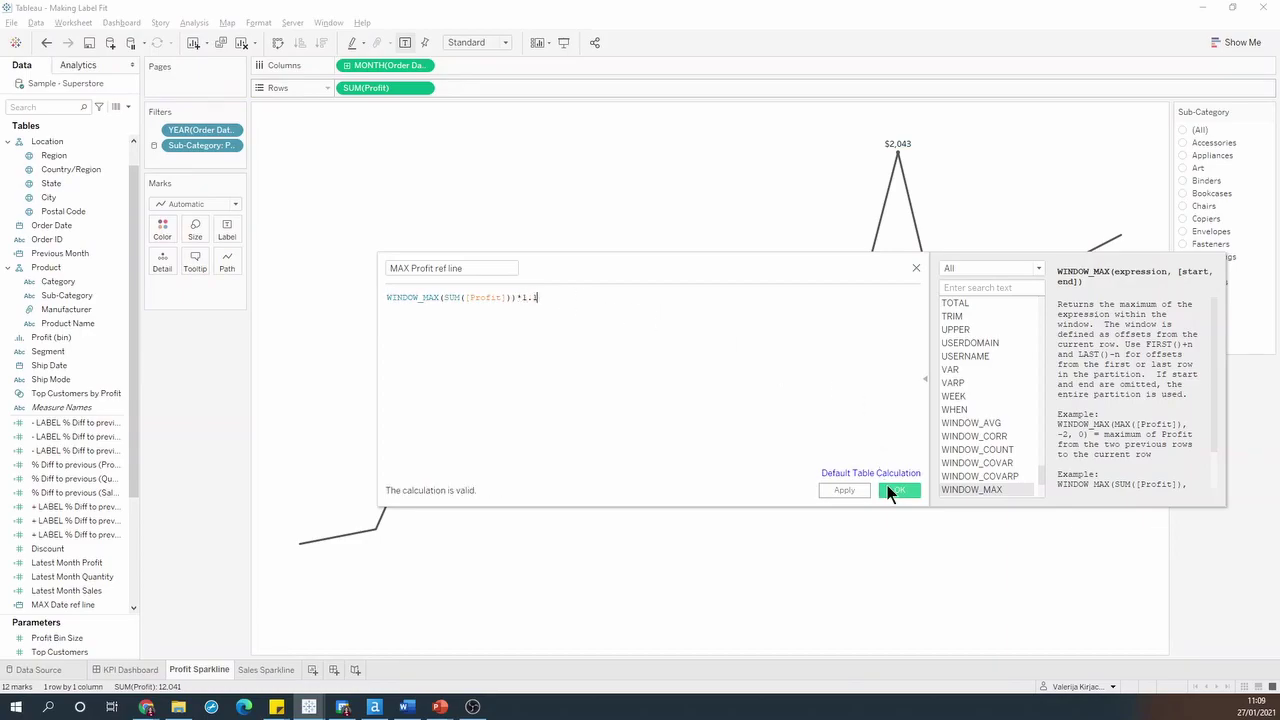
left_click(898, 490)
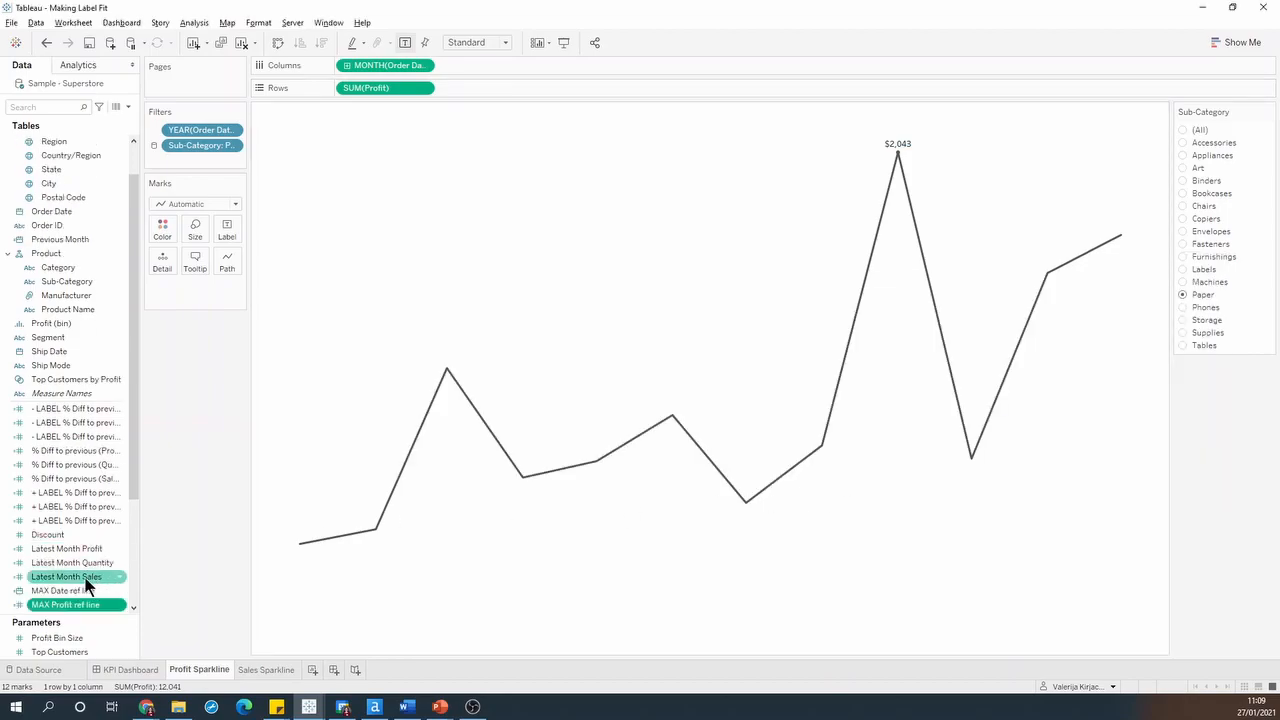
Put MAX Profit ref line on the Marks Detail, computed using Order Date
left_click_drag(65, 604, 195, 287)
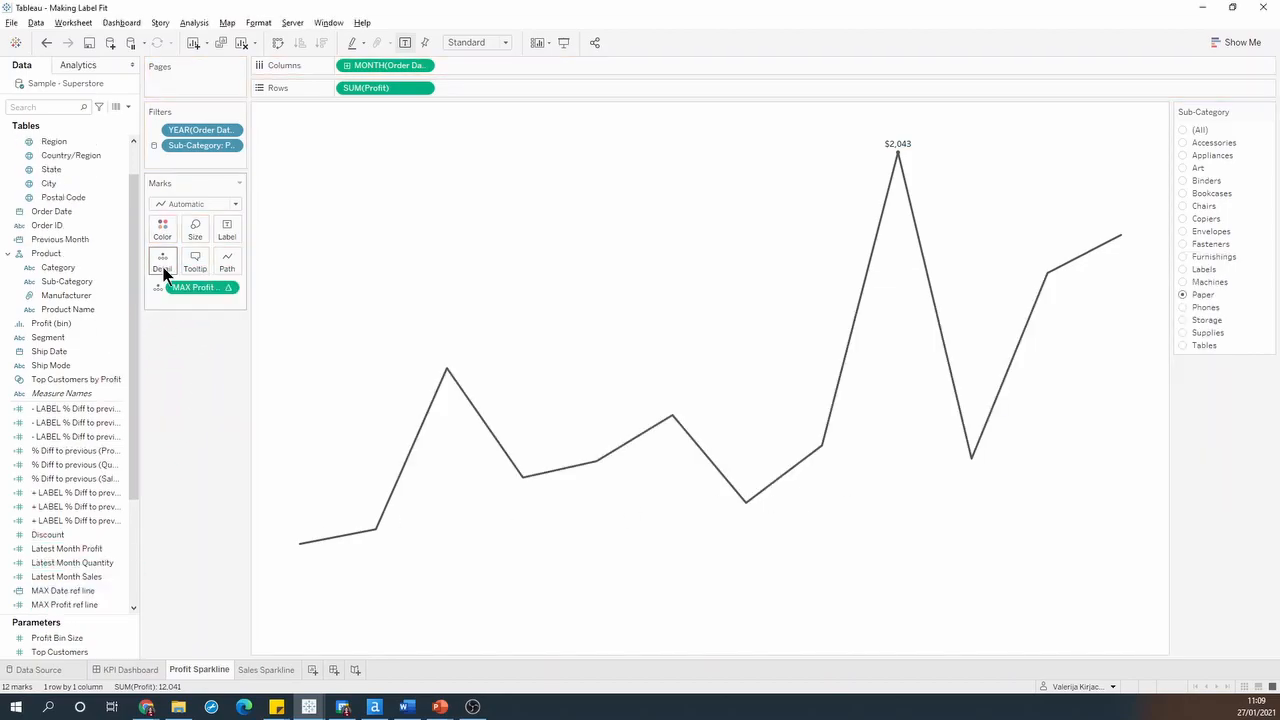
right_click(200, 287)
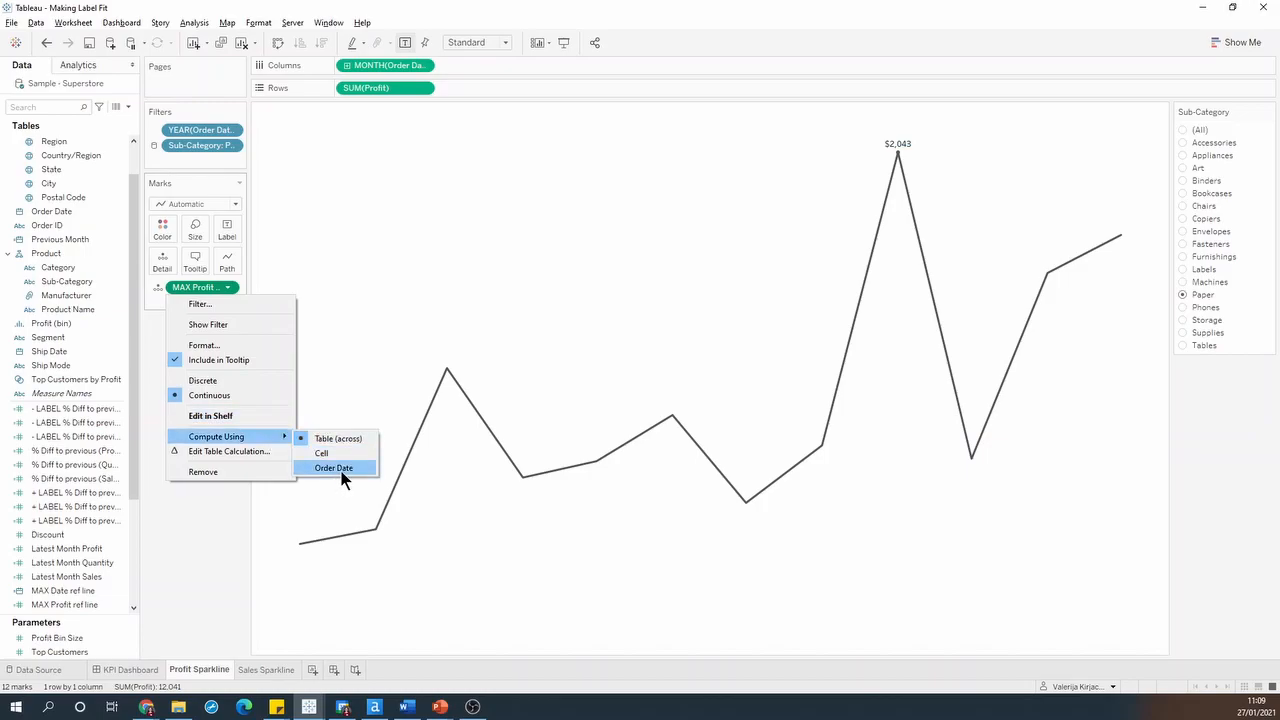
left_click(334, 468)
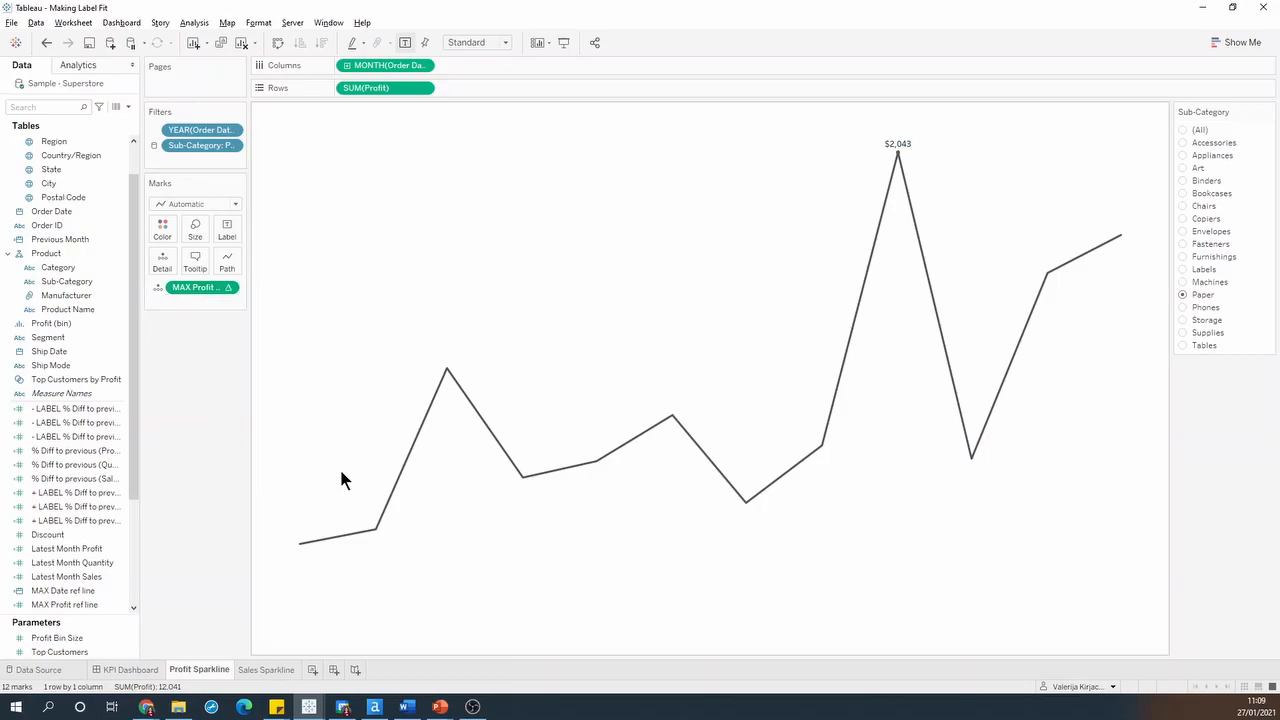
left_click(79, 64)
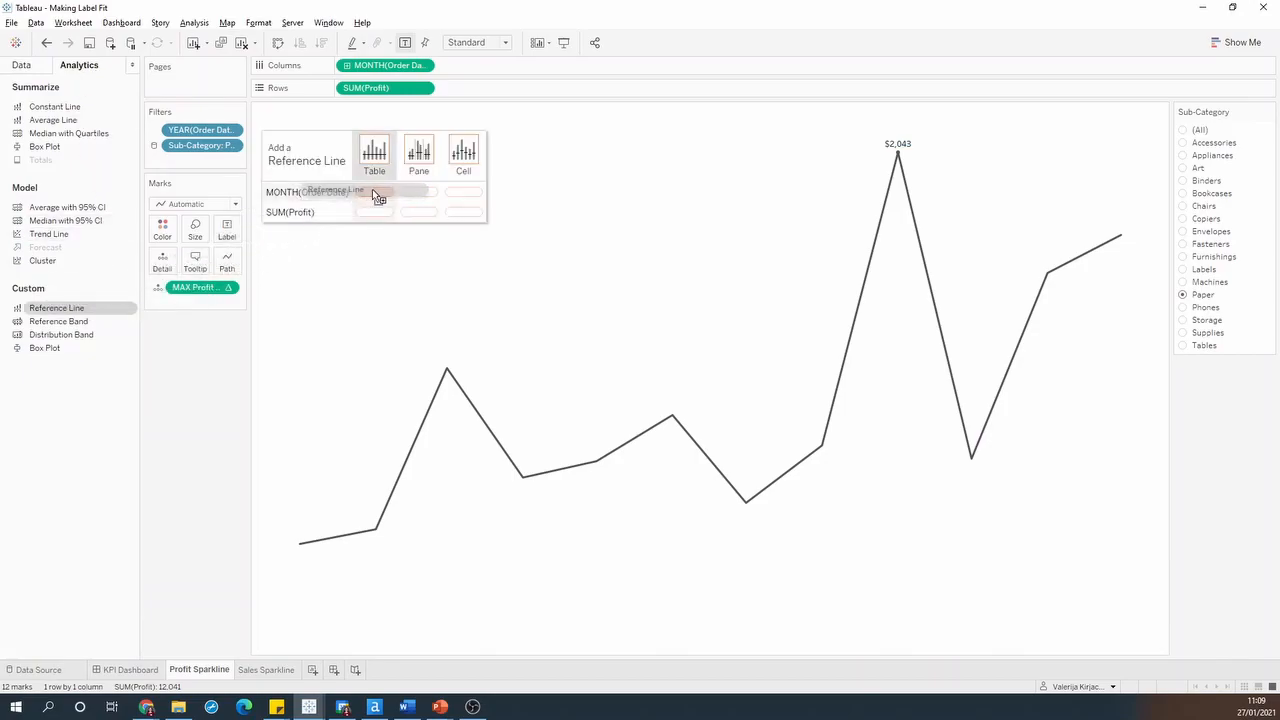
Add an invisible MAX Profit ref line reference line with no label or line, then view the KPI Dashboard
left_click(373, 191)
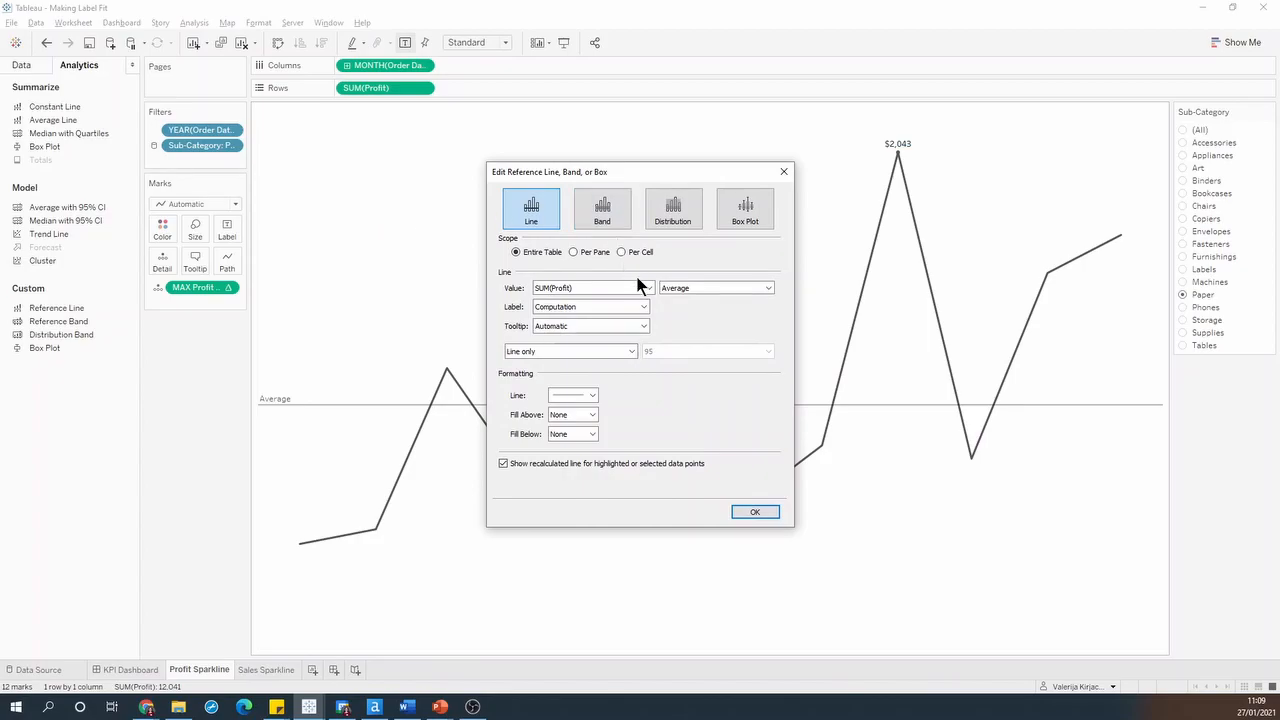
left_click(590, 288)
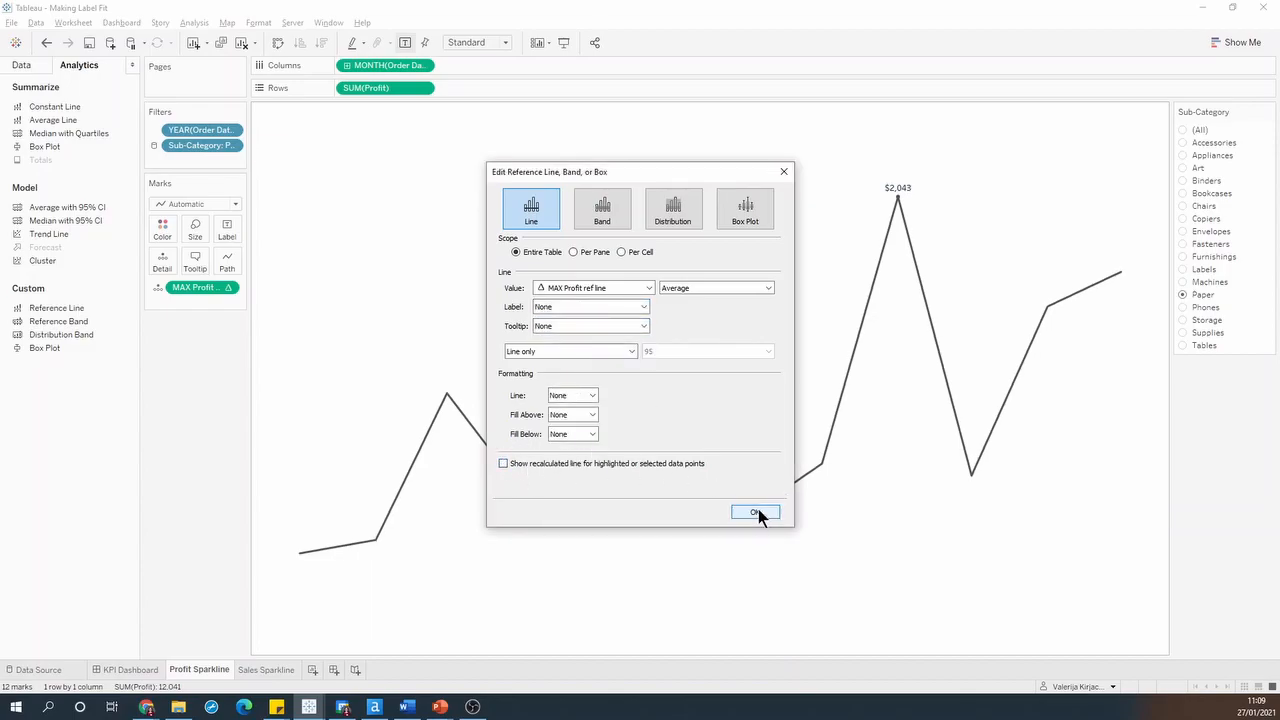
left_click(755, 512)
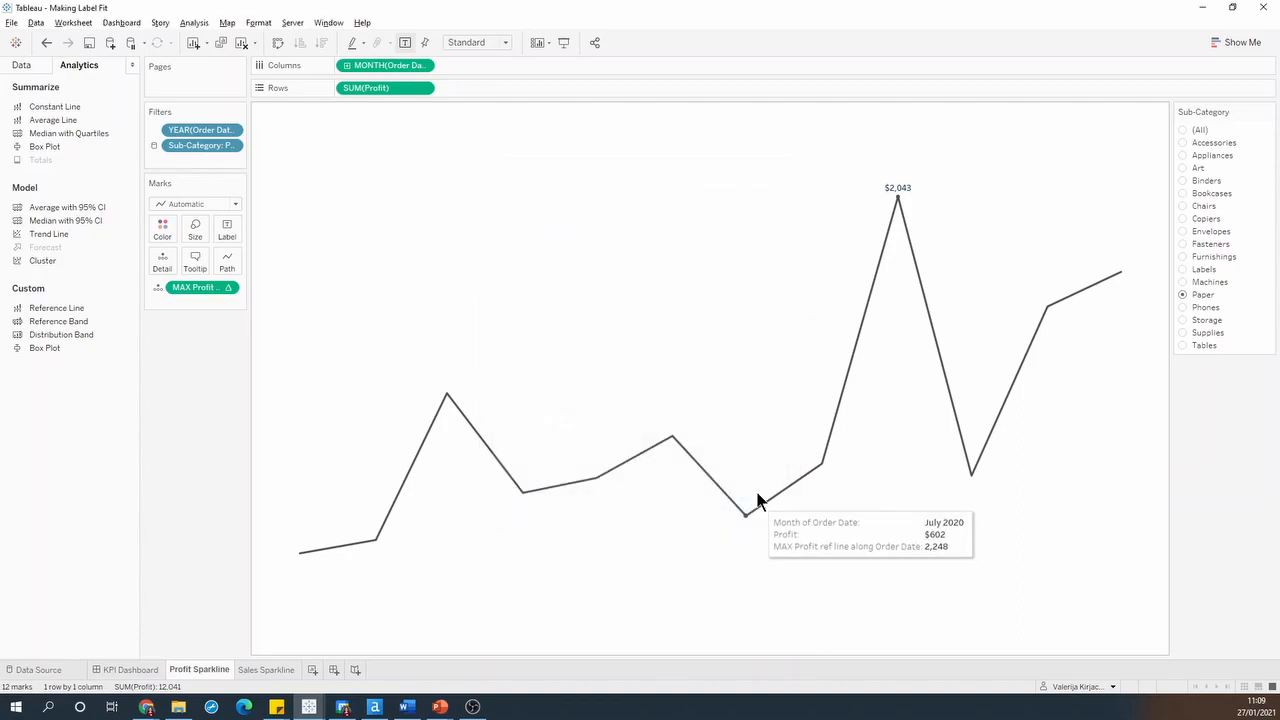
mouse_move(732, 452)
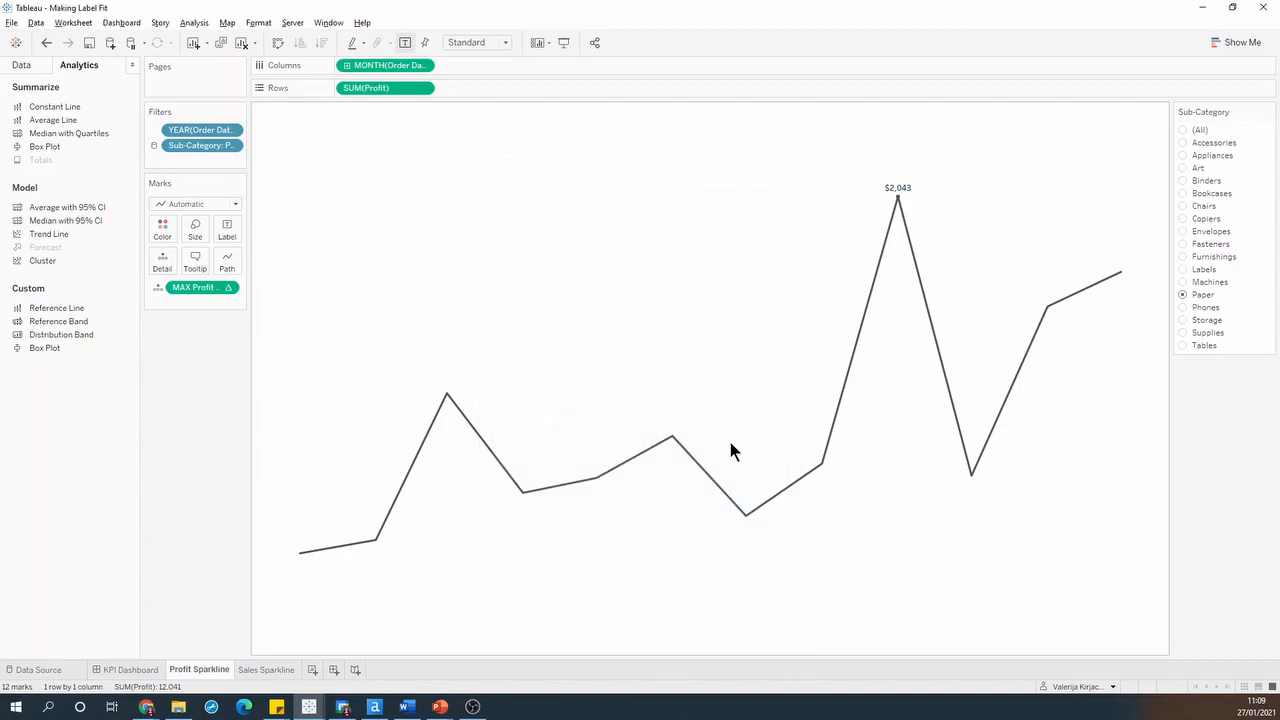
mouse_move(723, 178)
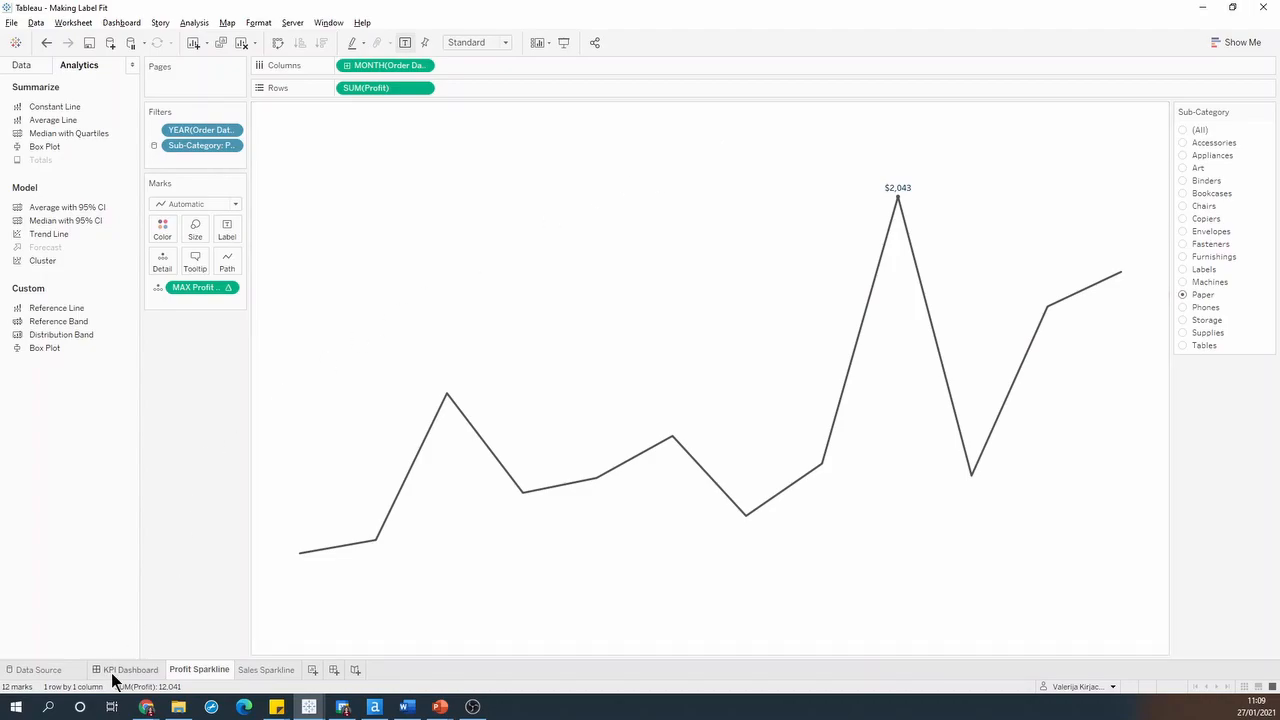
left_click(130, 669)
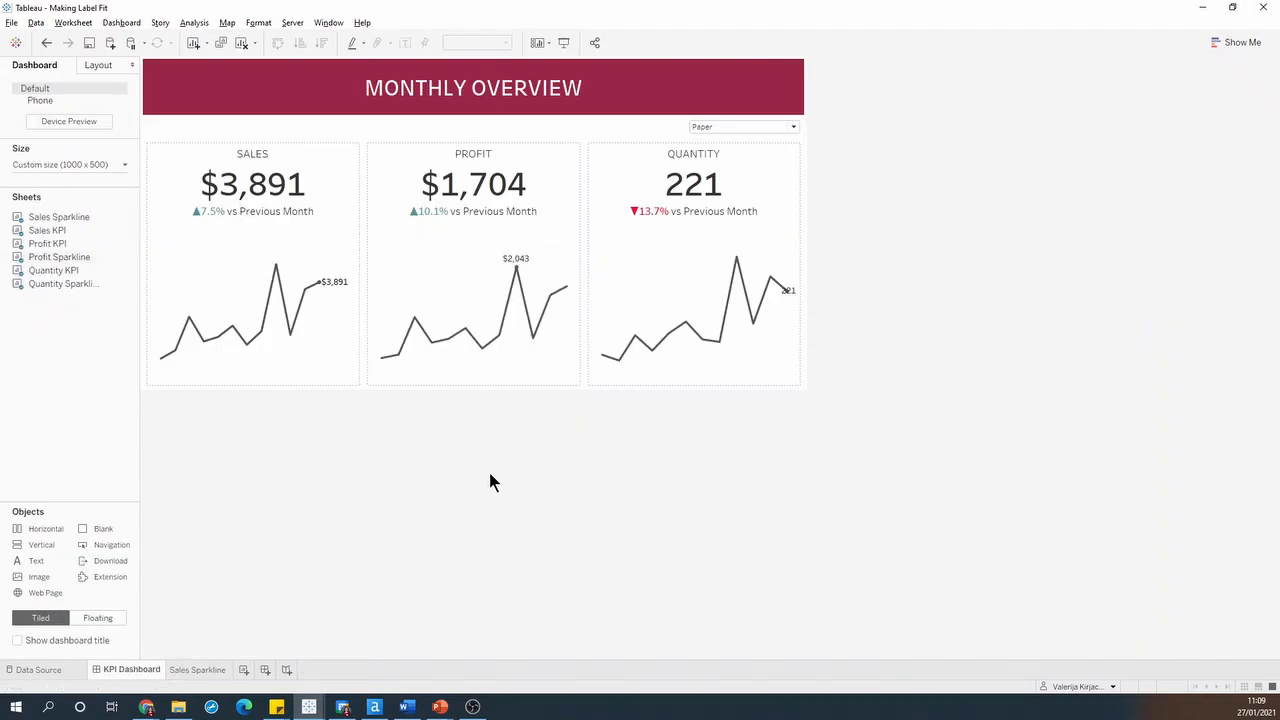